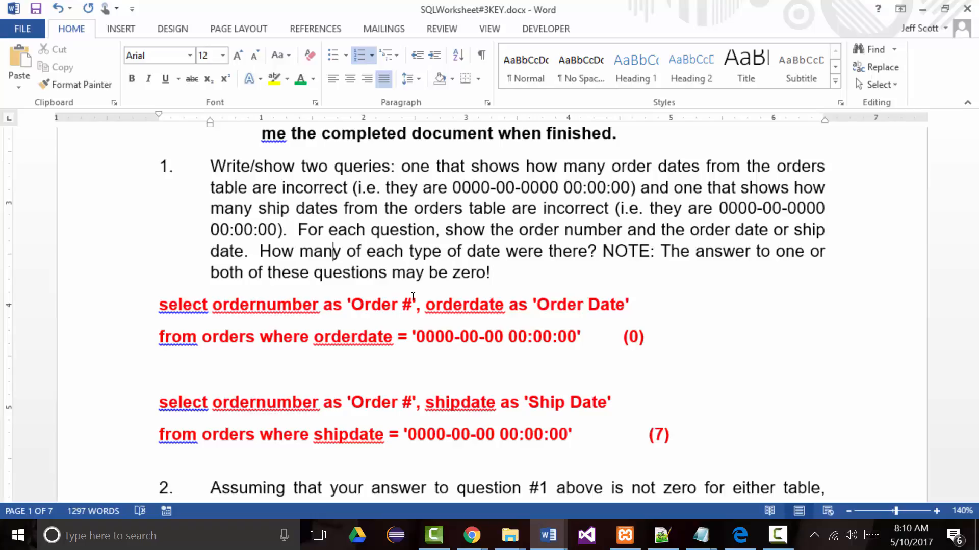
pyautogui.moveTo(419, 295)
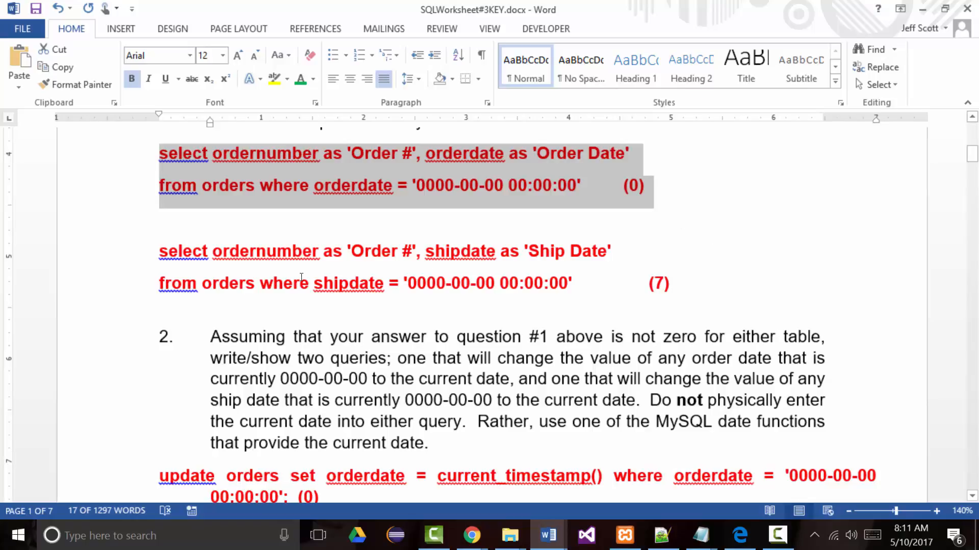
# Highlight the orderdate alias in the first query, then move down through the answer key.
pyautogui.click(160, 250)
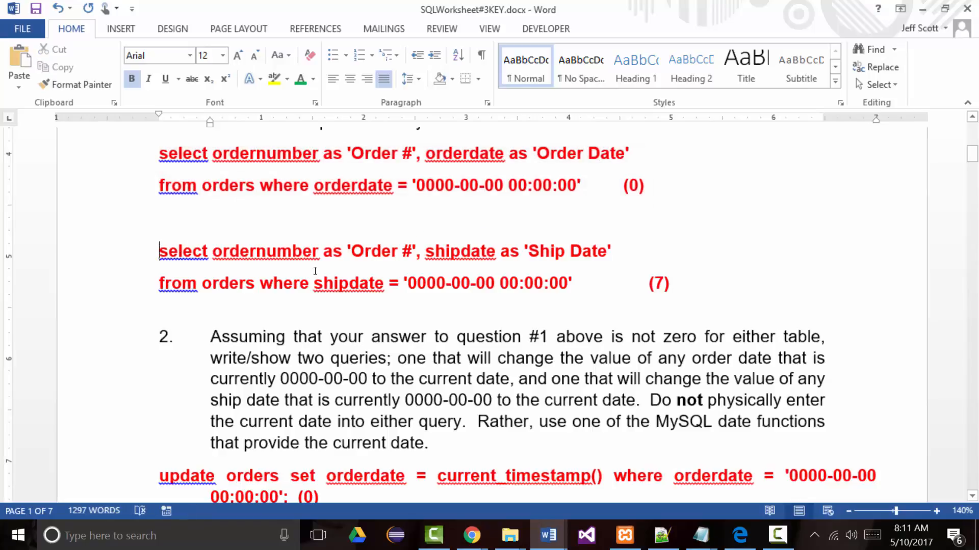
pyautogui.moveTo(426, 250); pyautogui.dragTo(611, 251)
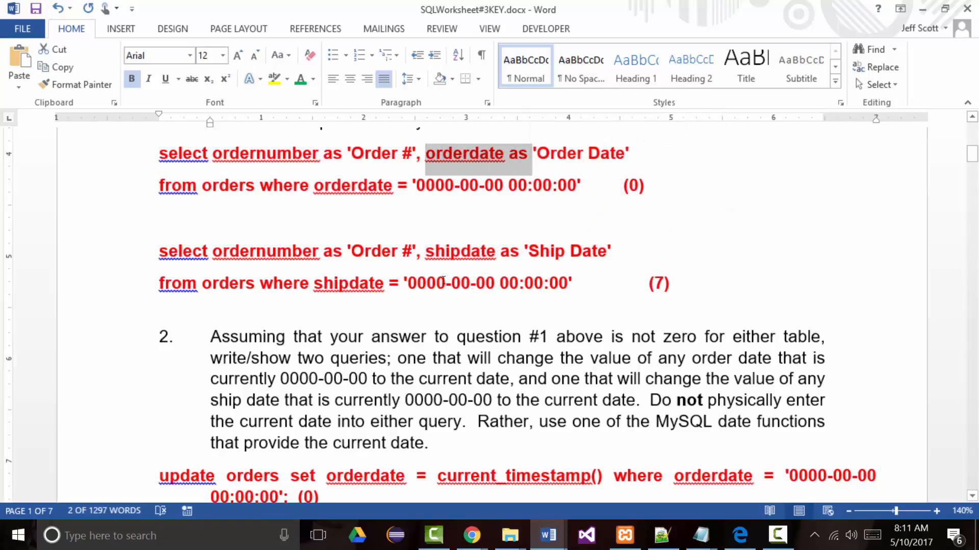
pyautogui.scroll(-3)
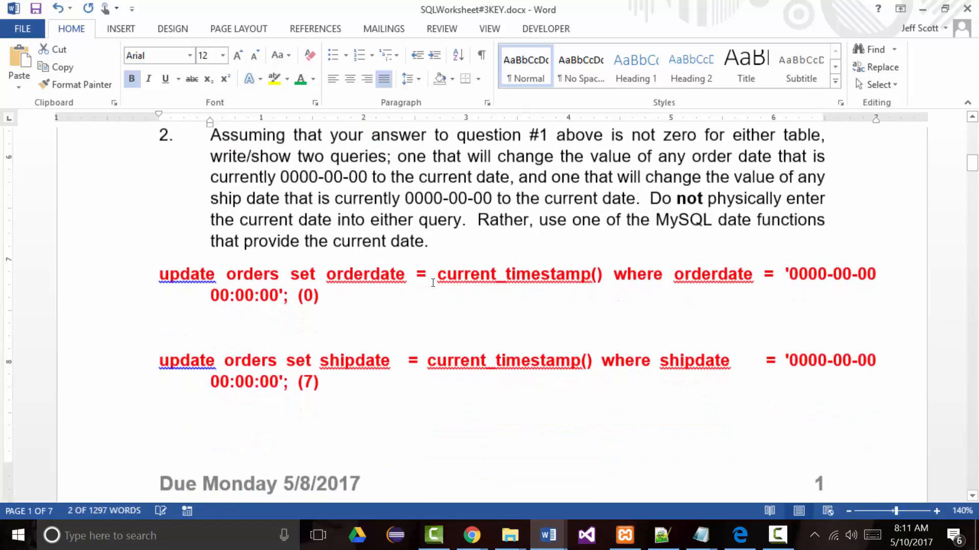
pyautogui.scroll(-3)
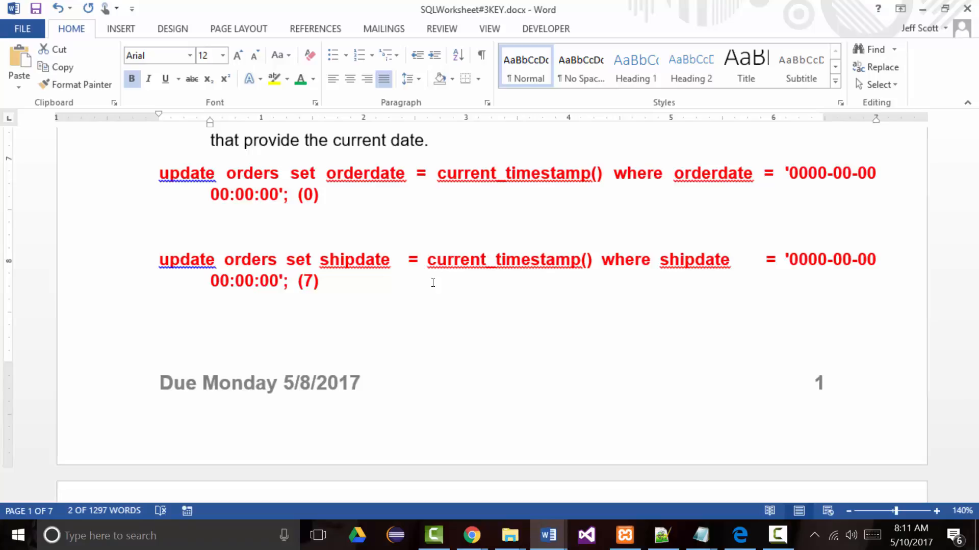
pyautogui.moveTo(442, 138)
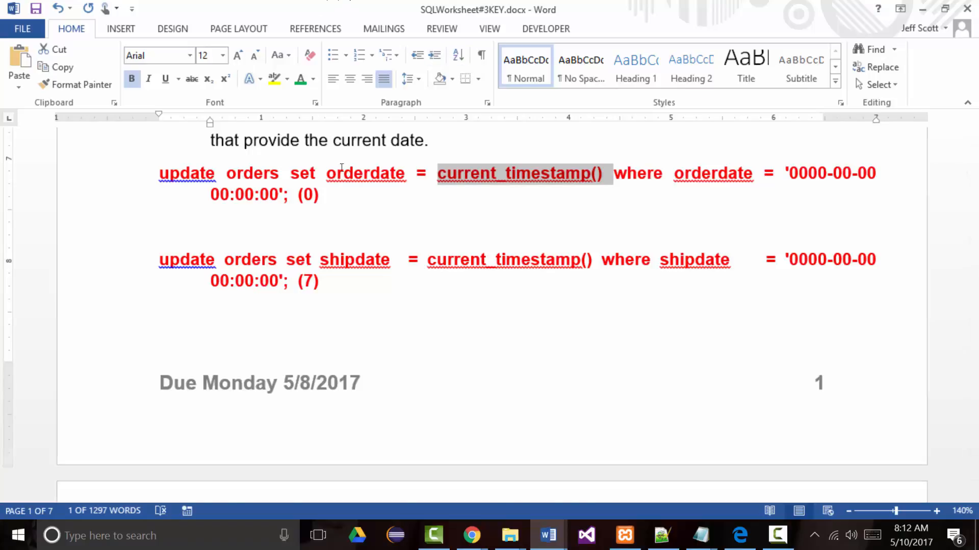
pyautogui.scroll(-3)
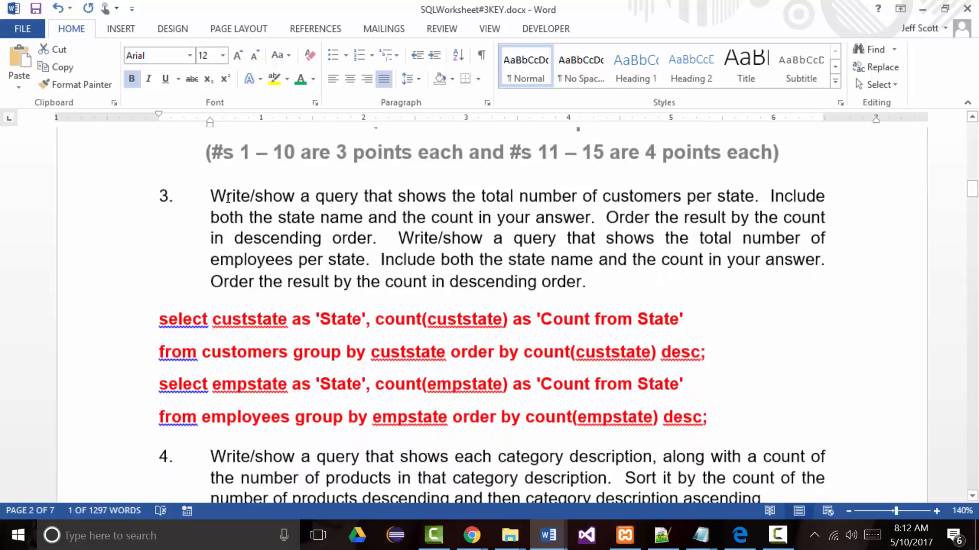
pyautogui.moveTo(210, 196); pyautogui.dragTo(388, 196)
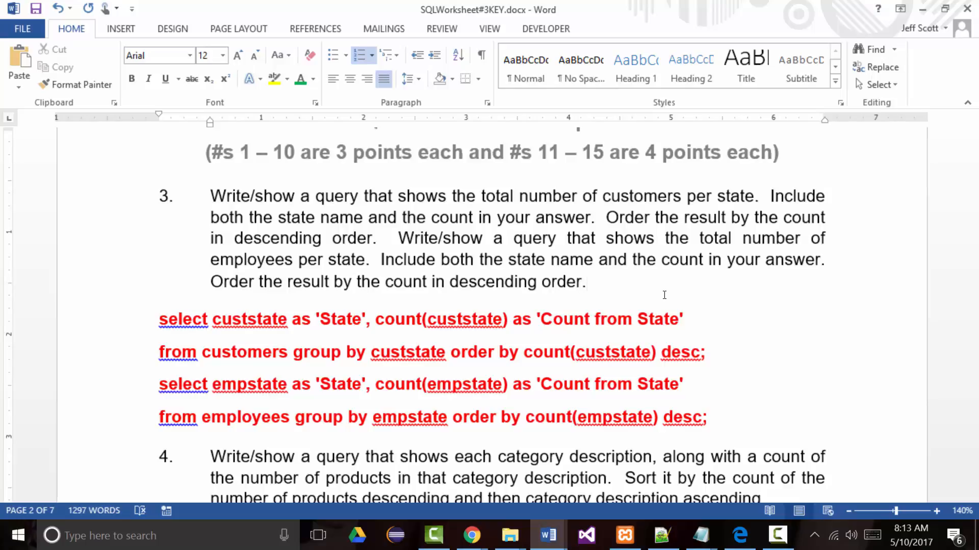
# Highlight the whole customers-per-state query in the answer key.
pyautogui.scroll(-3)
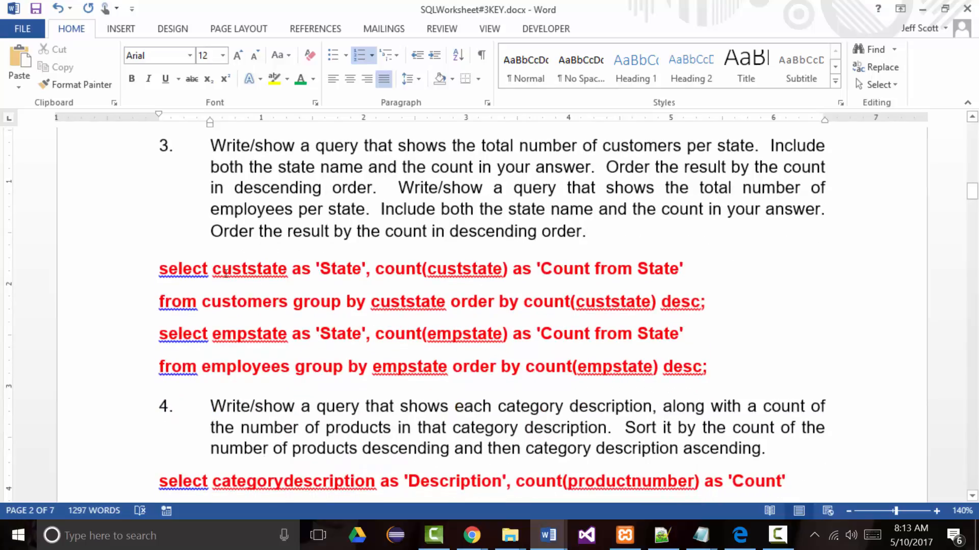
pyautogui.moveTo(159, 268); pyautogui.dragTo(505, 288)
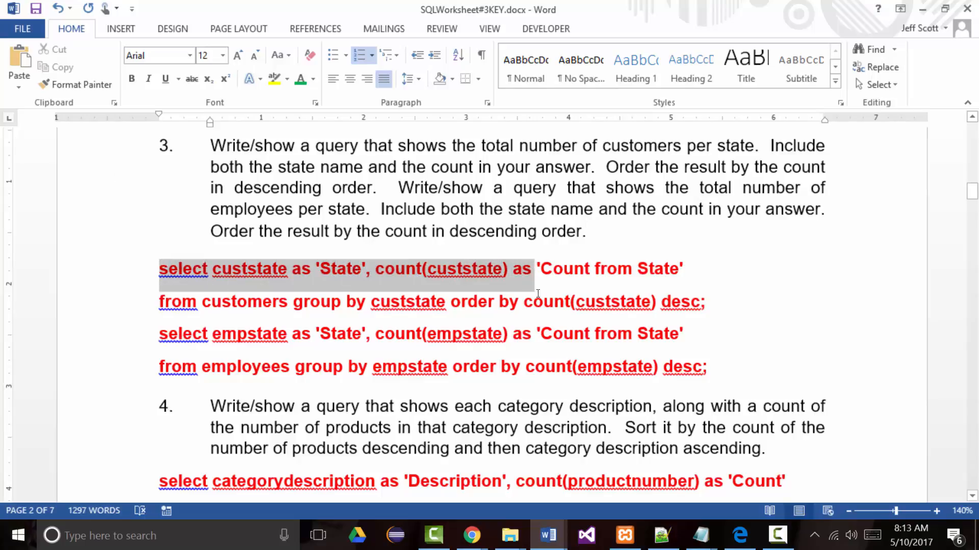
pyautogui.moveTo(537, 268); pyautogui.dragTo(706, 301)
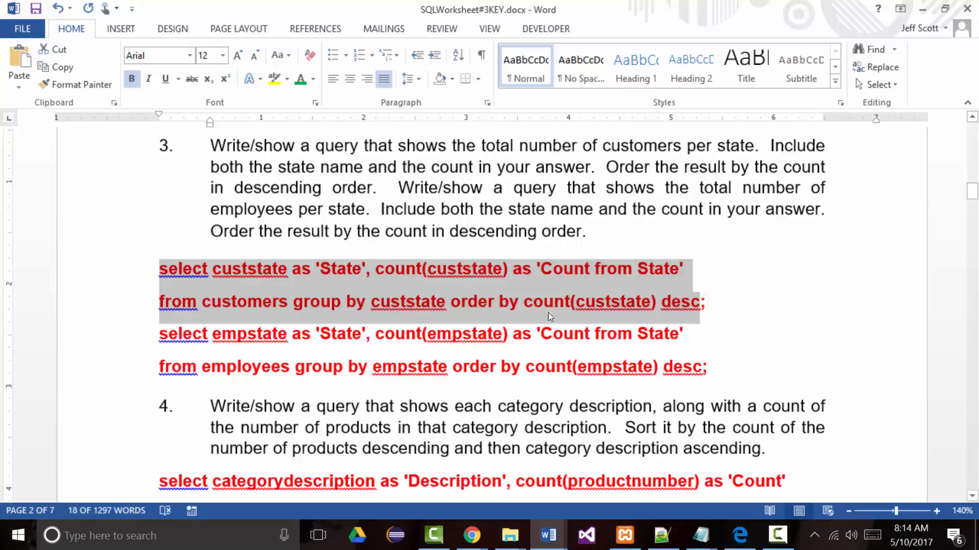
pyautogui.scroll(-3)
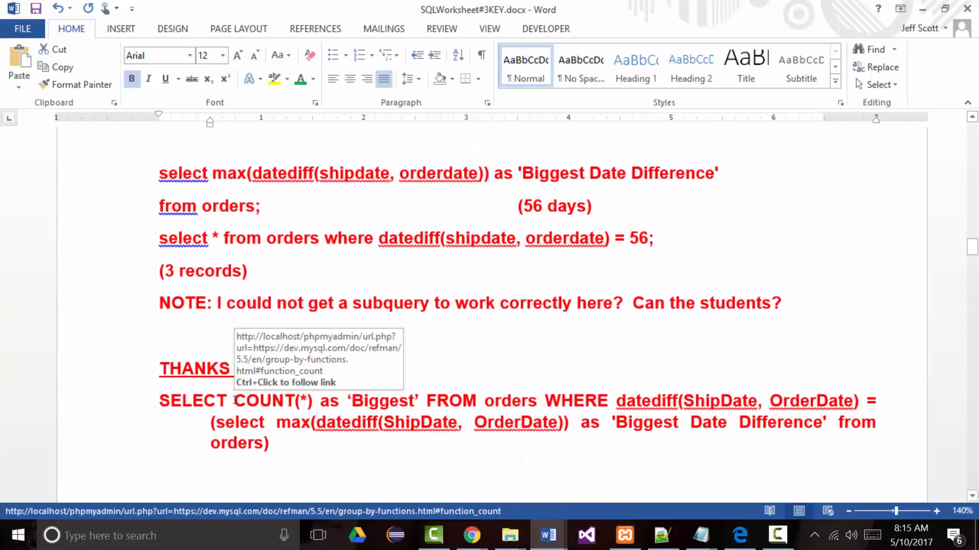
# Add 'DOMINIC!' to the thanks note and select the COUNT query beneath it.
pyautogui.write('DOMINIC!')
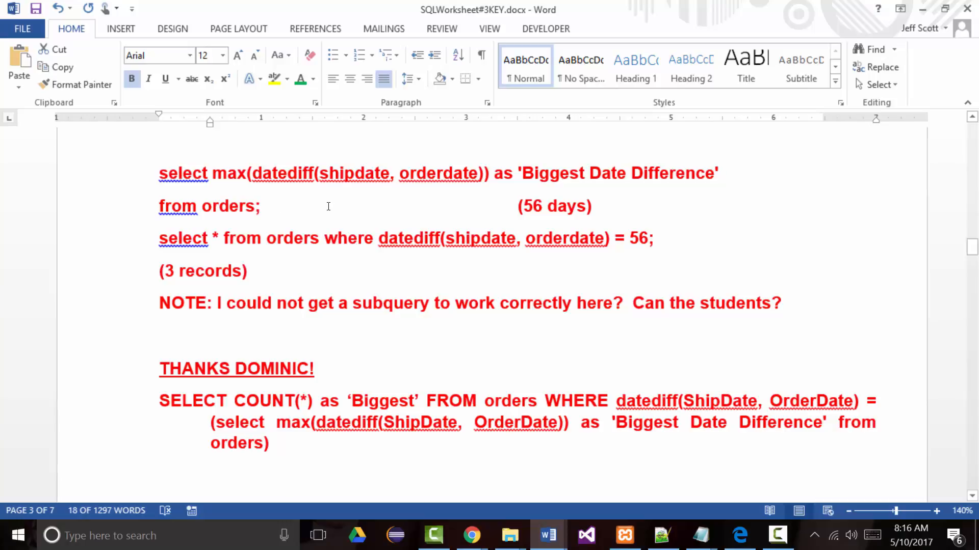
pyautogui.moveTo(253, 174); pyautogui.dragTo(398, 173)
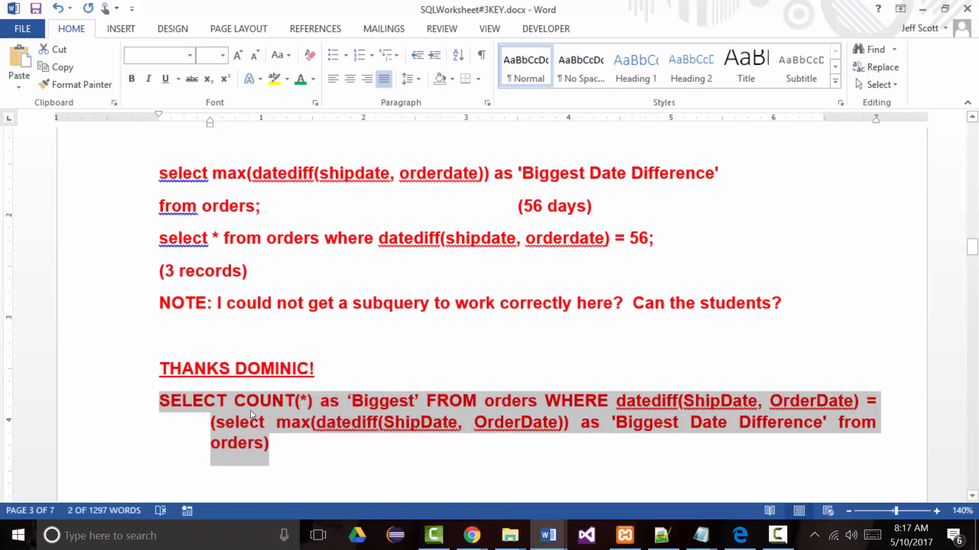
pyautogui.moveTo(421, 472)
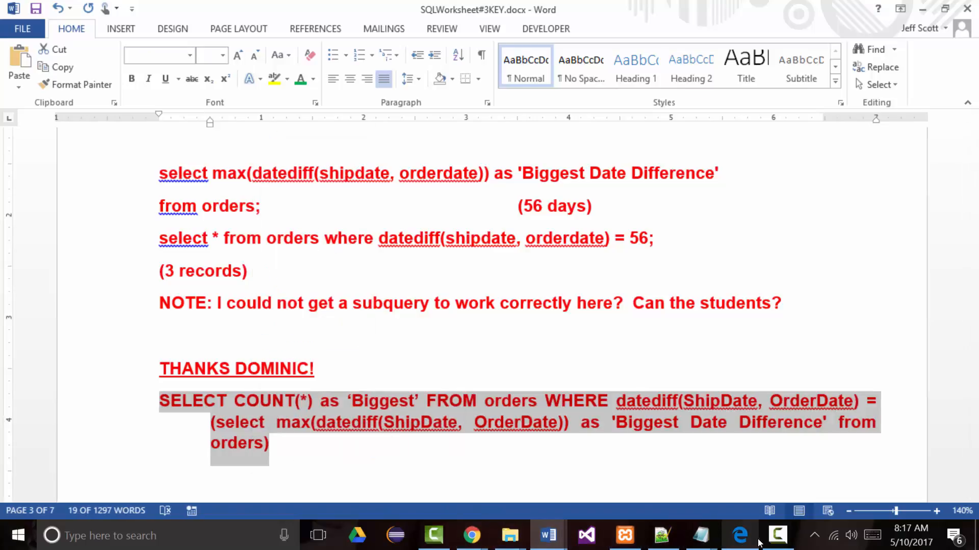
# Run the SELECT COUNT(*) as 'Biggest' subquery on salesordersexample in phpMyAdmin, returning 3.
pyautogui.click(738, 535)
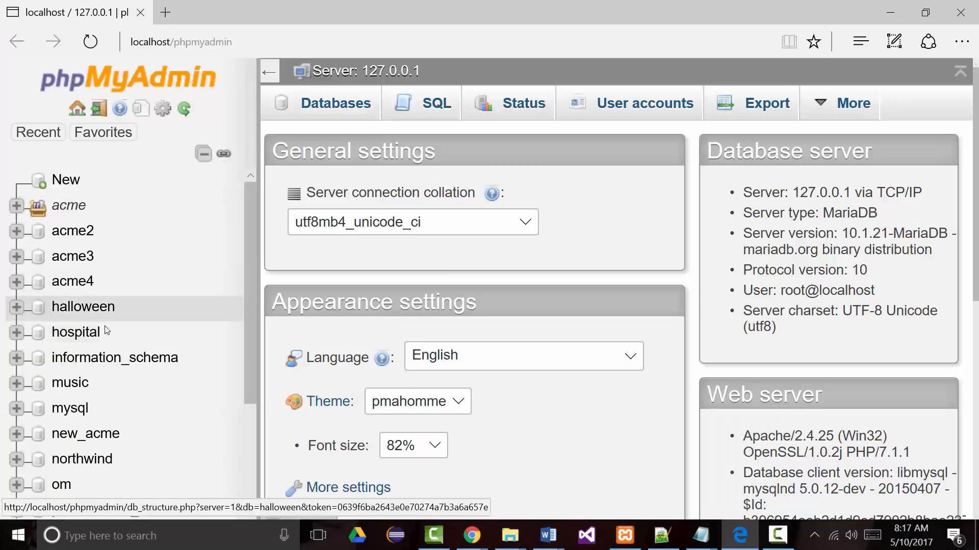
pyautogui.click(114, 456)
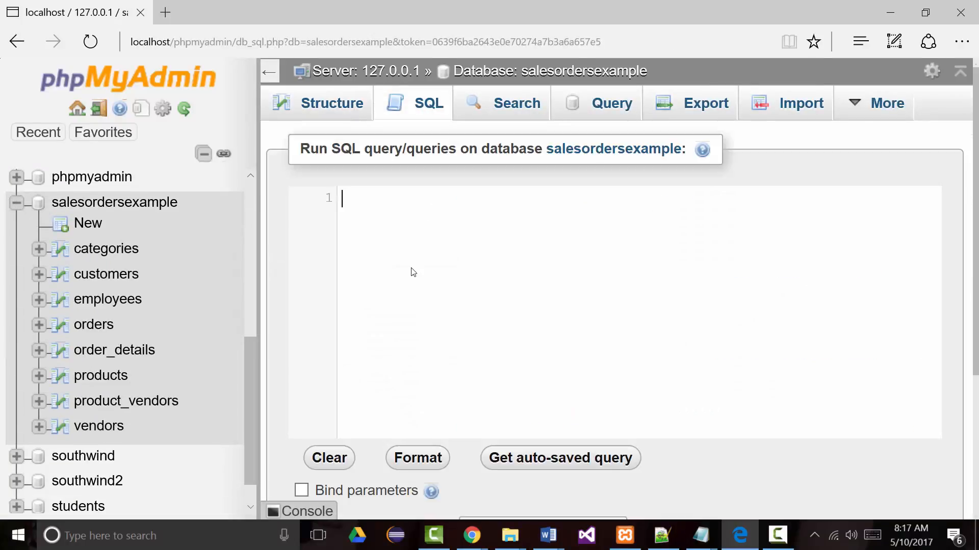
pyautogui.write("SELECT COUNT(*) as 'Biggest' FROM orders WHERE datediff(ShipDate, OrderDate) = (select max(datediff(ShipDate, OrderDate)) as 'Biggest Date Difference' from orders)")
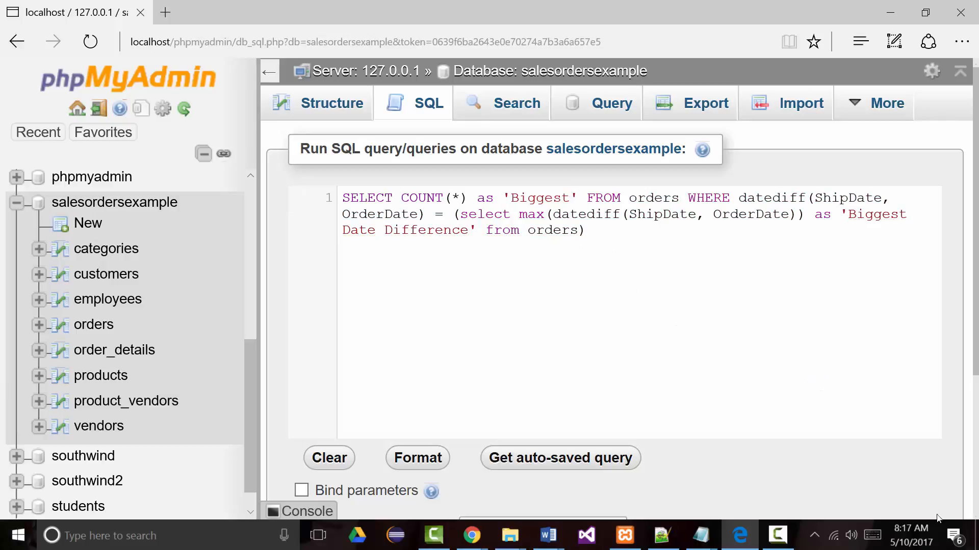
pyautogui.click(906, 475)
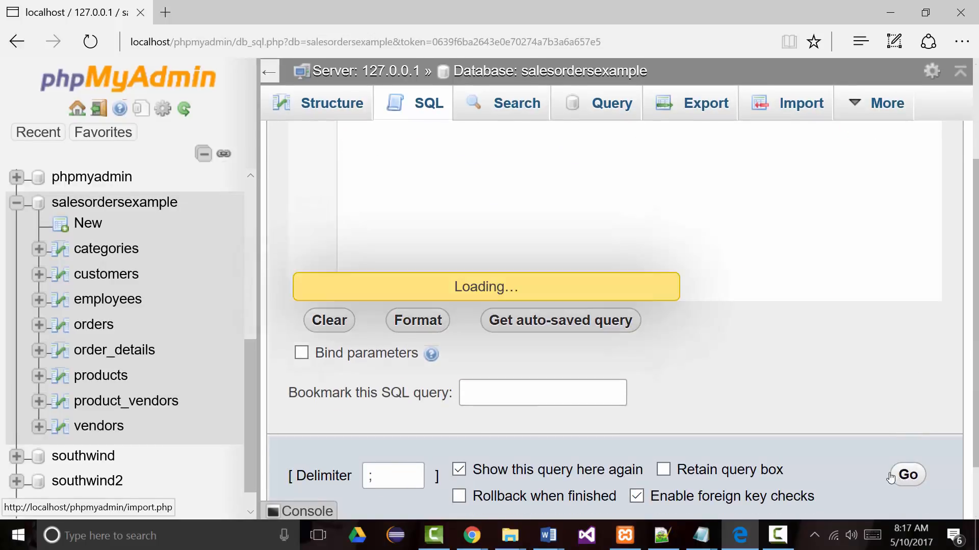
pyautogui.click(905, 474)
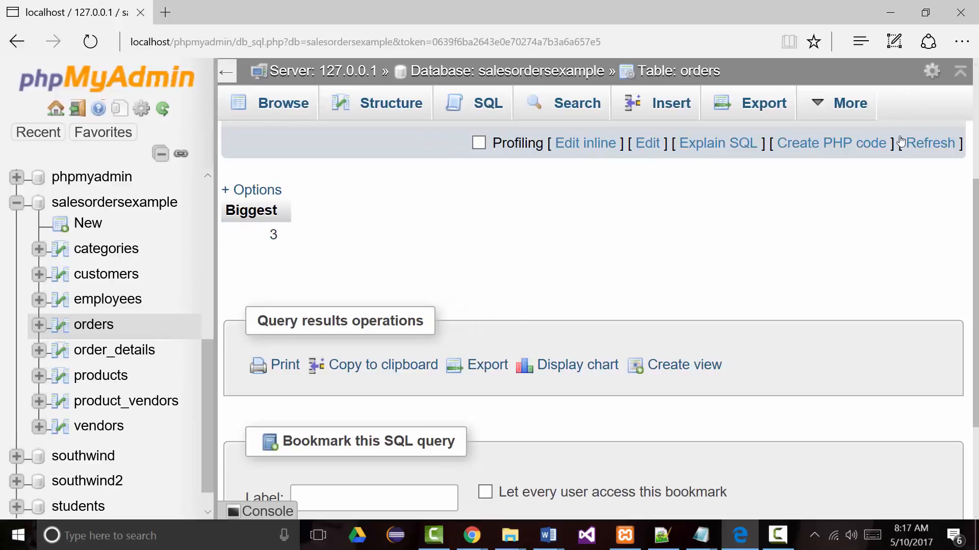
pyautogui.moveTo(713, 188)
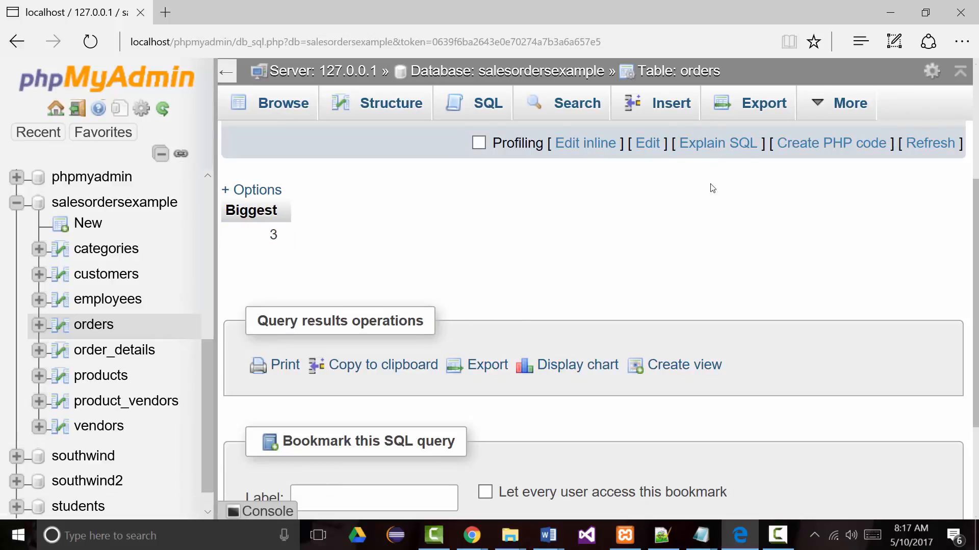
pyautogui.moveTo(825, 28)
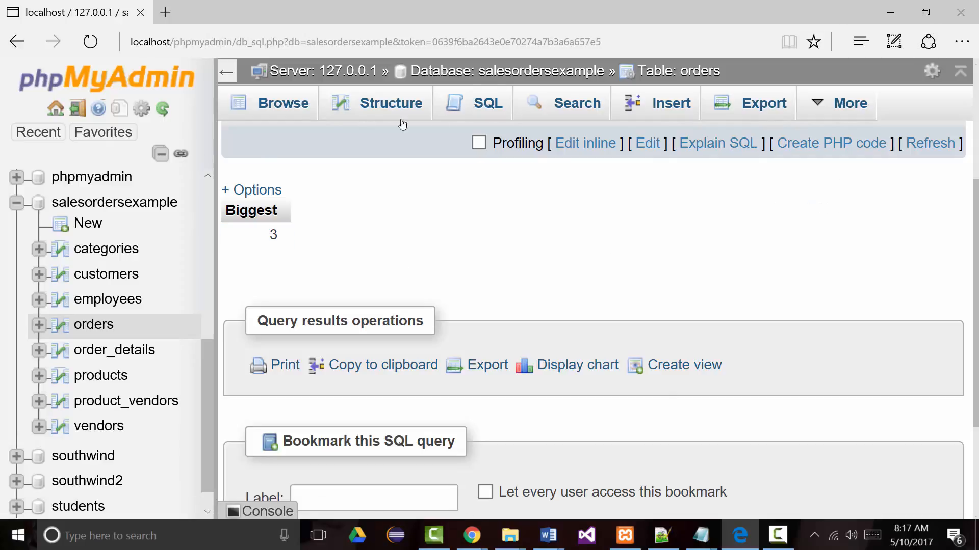
# Replace the orders table's default query with the COUNT(*) as 'Biggest' subquery.
pyautogui.click(472, 103)
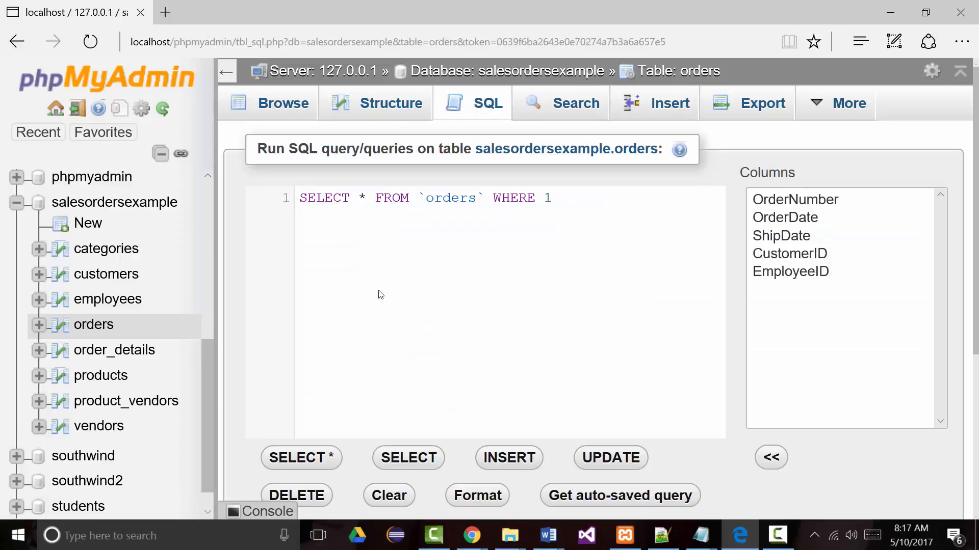
pyautogui.moveTo(357, 465)
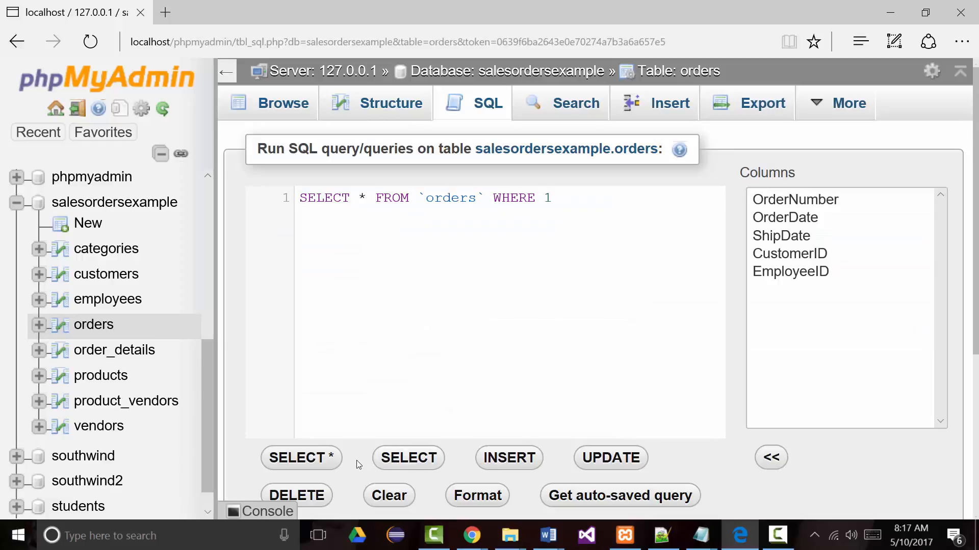
pyautogui.write("SELECT COUNT(*) as 'Biggest' FROM orders WHERE datediff(ShipDate, OrderDate) = (select max(datediff(ShipDate, OrderDate)) as 'Biggest Date Difference' from orders)")
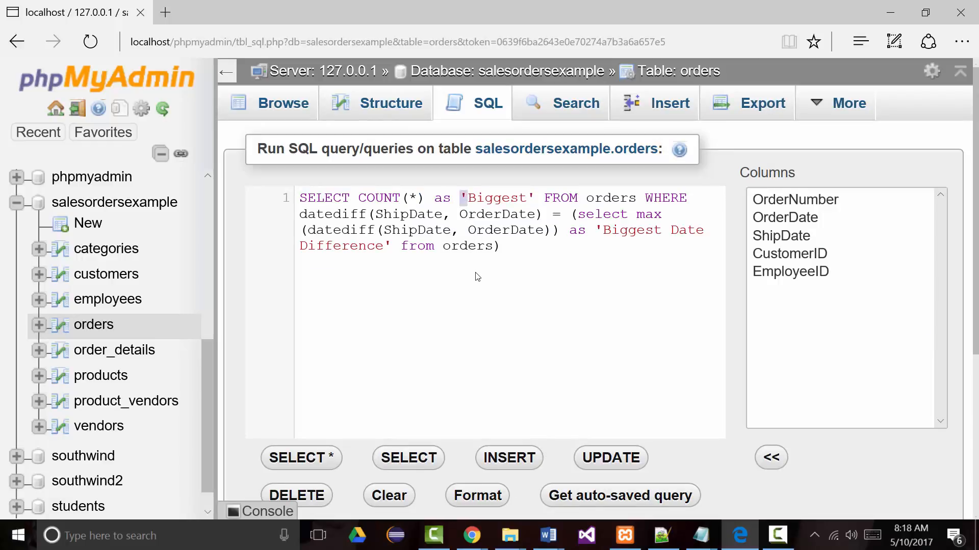
pyautogui.moveTo(472, 277)
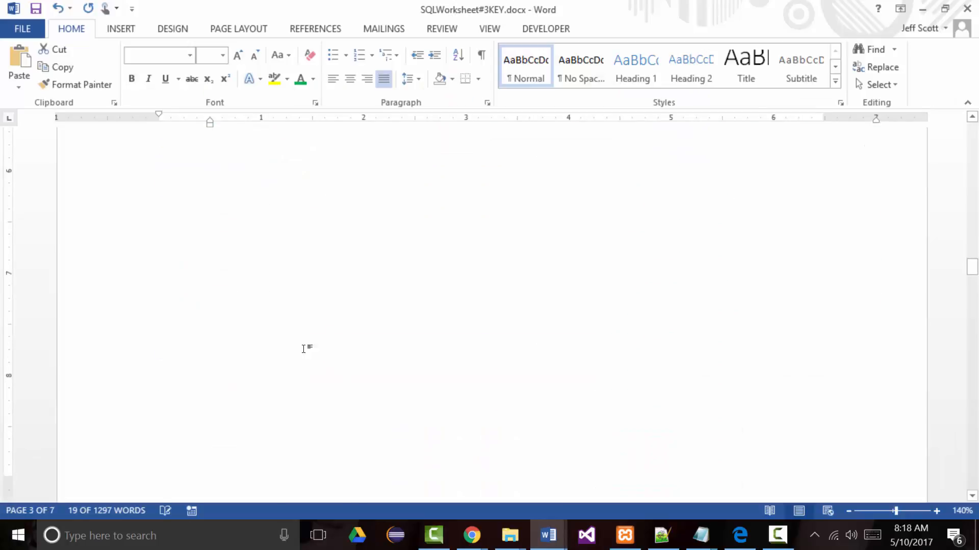
# Move down past question 6's MIN date-difference answers toward questions 7 and 8.
pyautogui.scroll(-3)
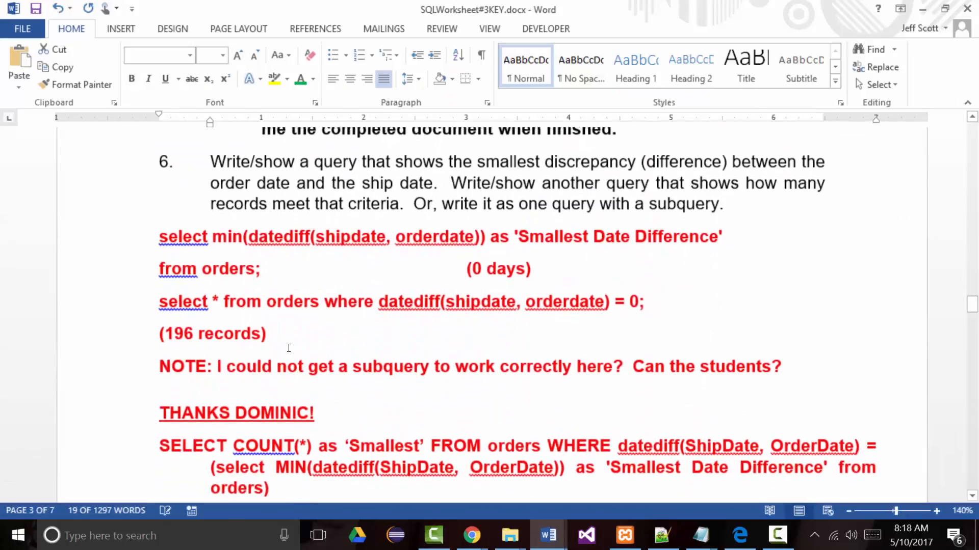
pyautogui.scroll(-3)
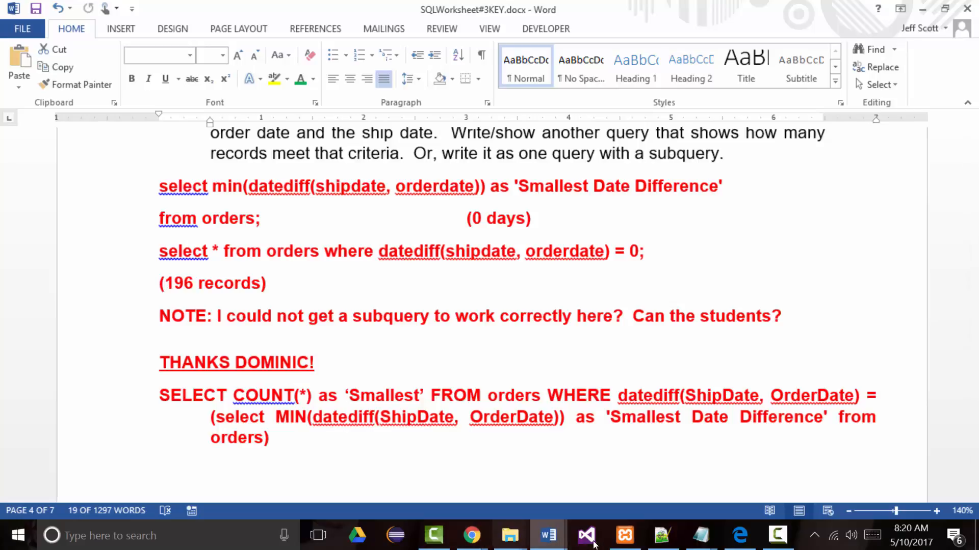
pyautogui.moveTo(535, 510)
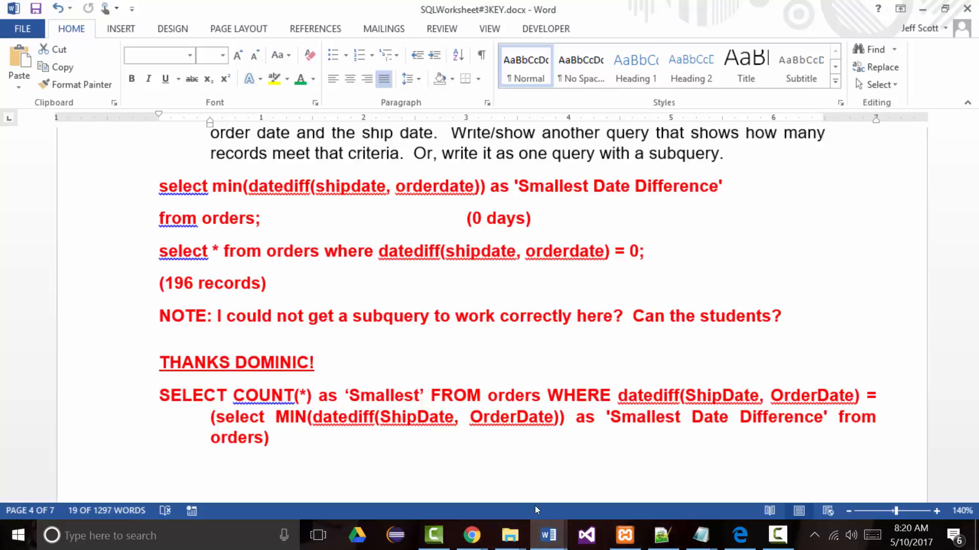
pyautogui.moveTo(548, 535)
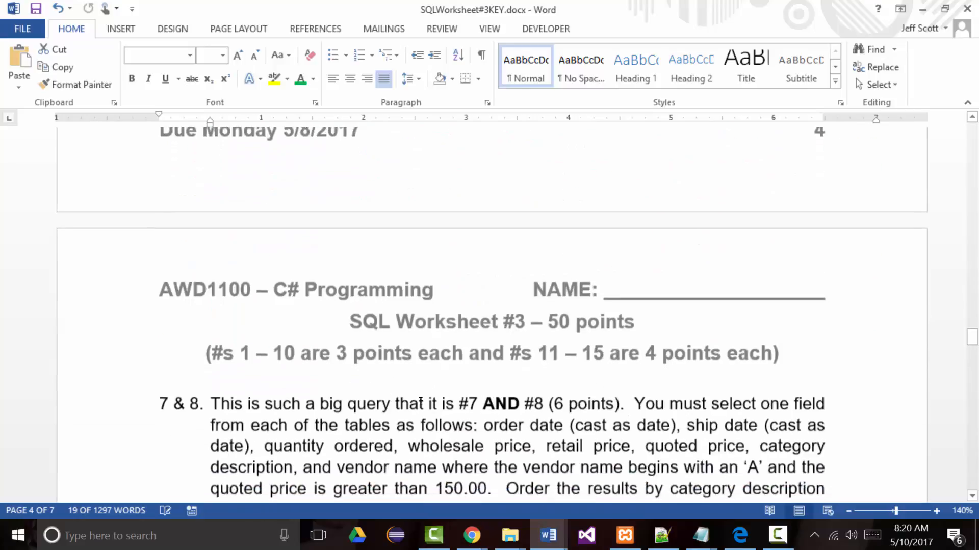
# Review the join queries, picking out the od and pv table aliases, then reach question 11.
pyautogui.scroll(-3)
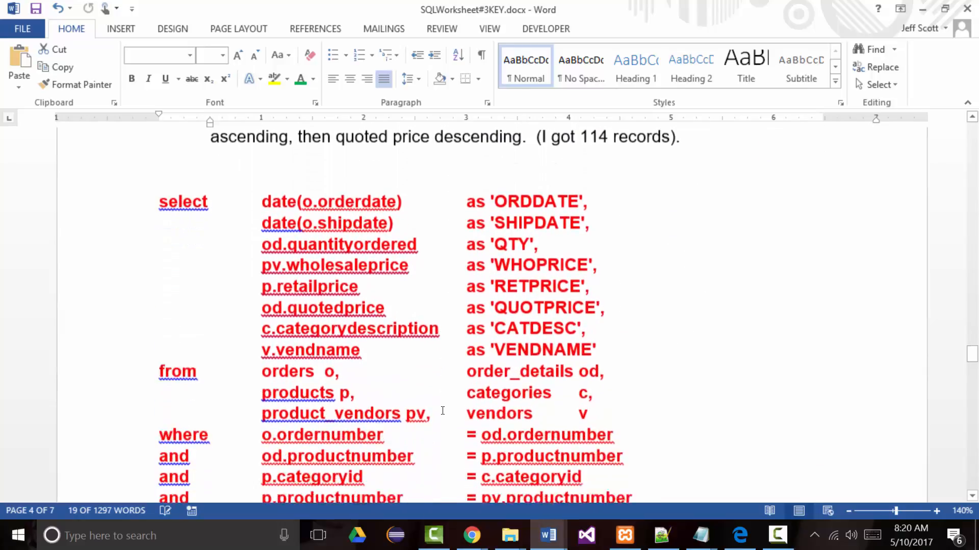
pyautogui.scroll(-3)
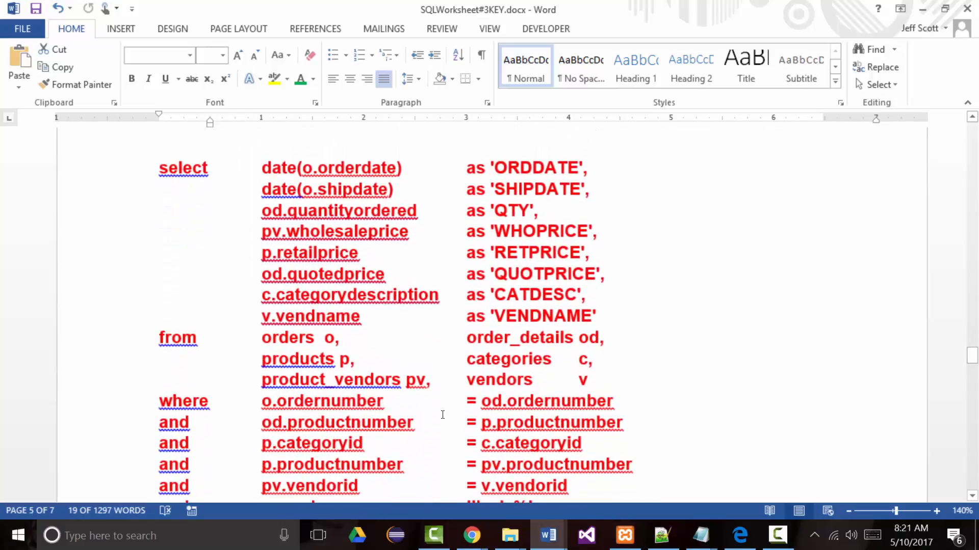
pyautogui.moveTo(419, 388)
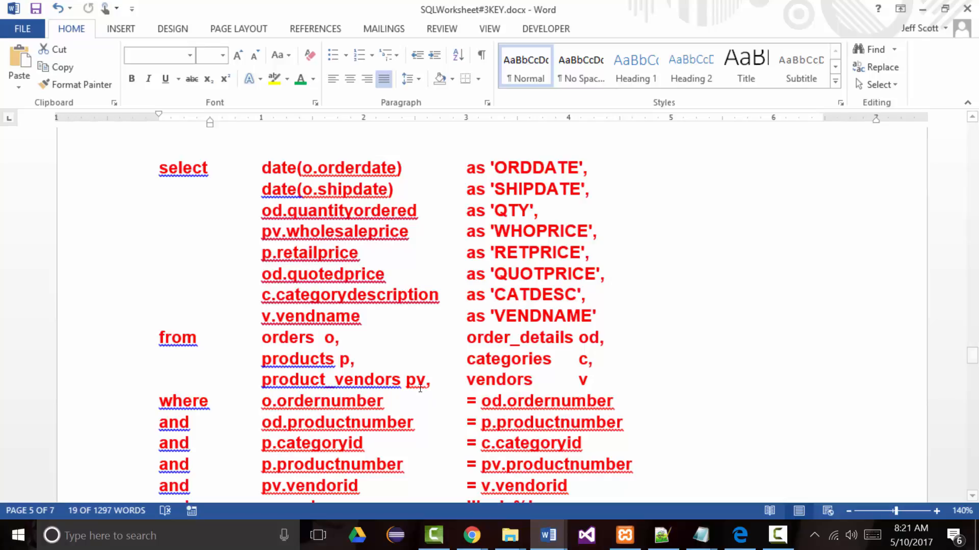
pyautogui.scroll(-3)
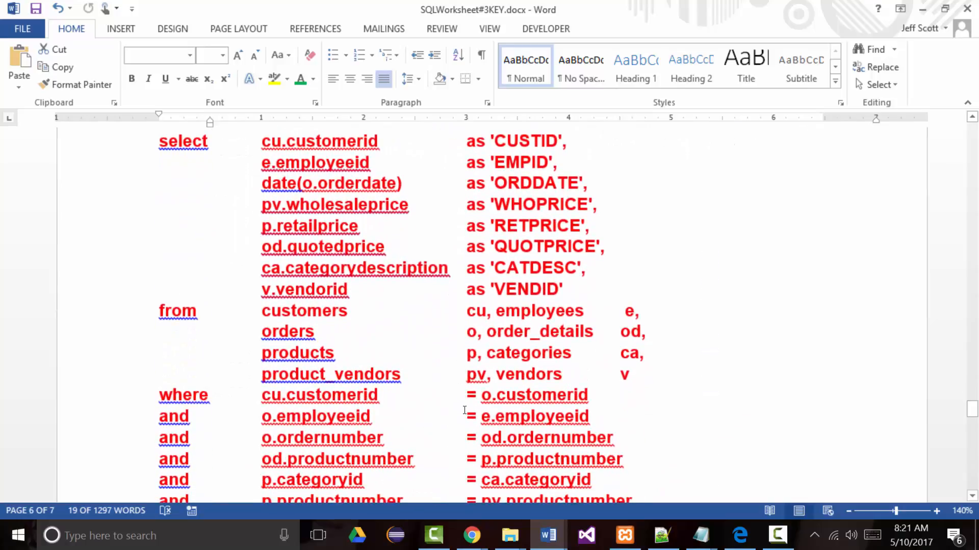
pyautogui.scroll(-3)
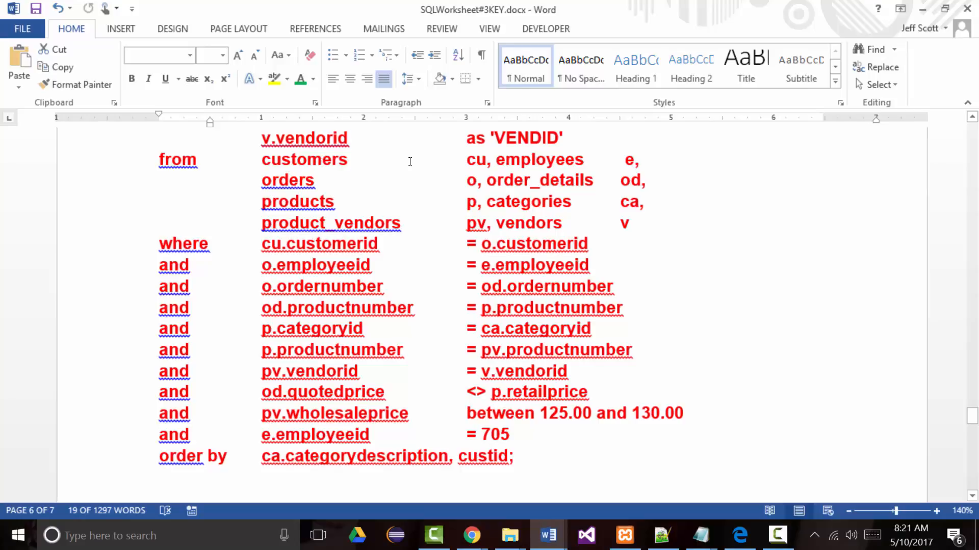
pyautogui.doubleClick(474, 159)
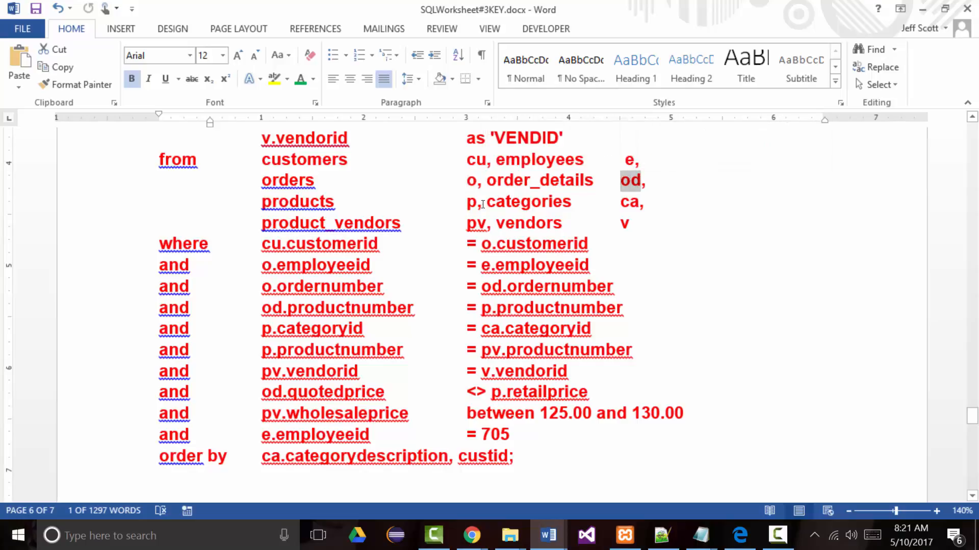
pyautogui.doubleClick(629, 201)
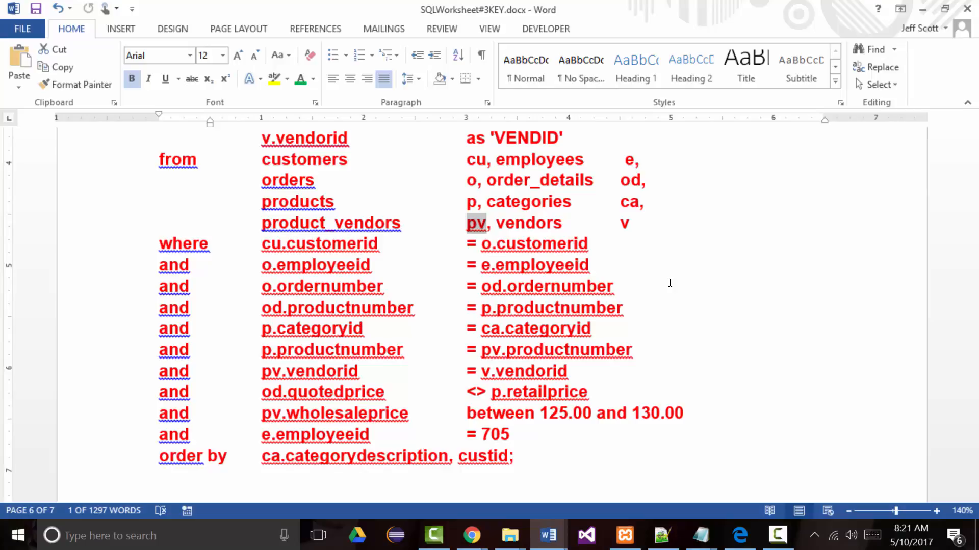
pyautogui.scroll(-3)
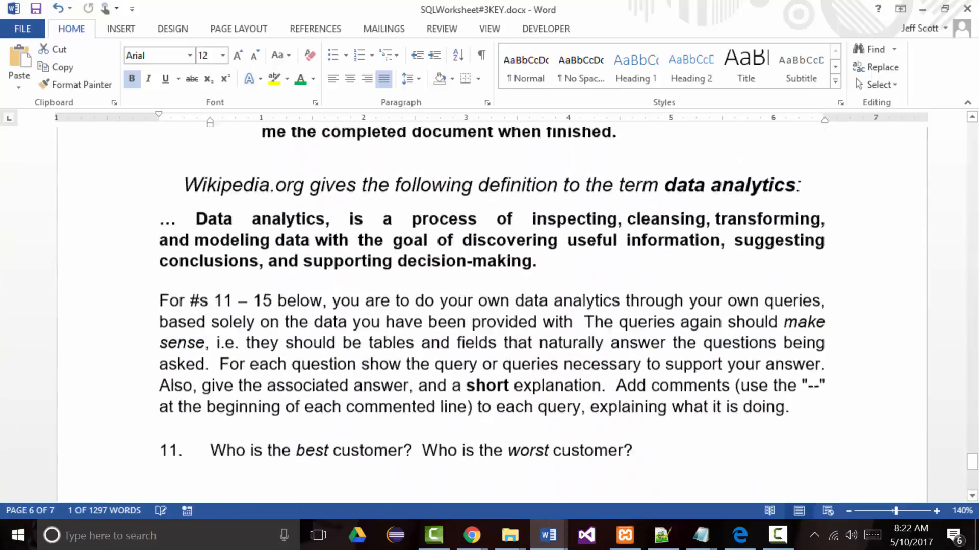
# Bring up questions 11–15 on best and worst entities and highlight the question text.
pyautogui.scroll(-3)
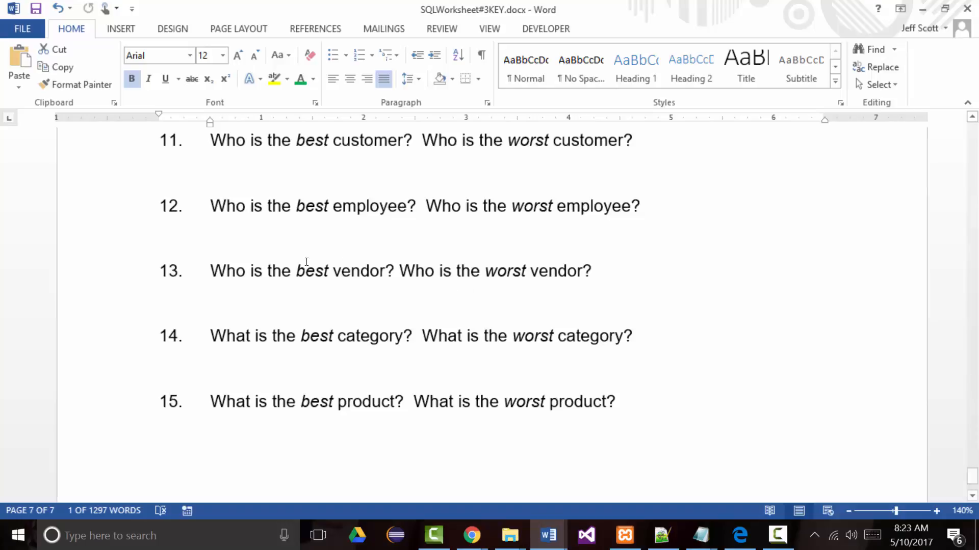
pyautogui.moveTo(212, 141); pyautogui.dragTo(468, 153)
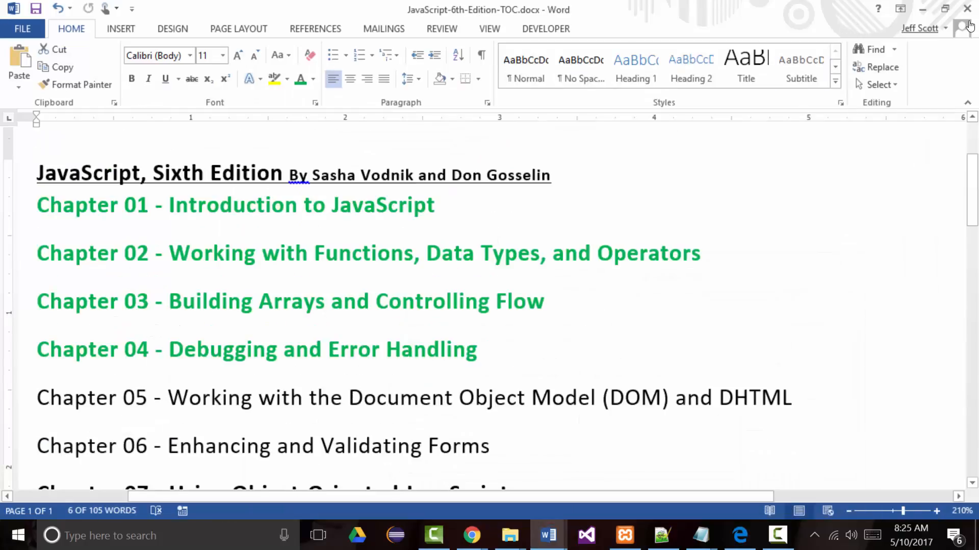
# Minimize Word, close the untitled Notepad, and minimize Chrome to show the desktop.
pyautogui.click(623, 536)
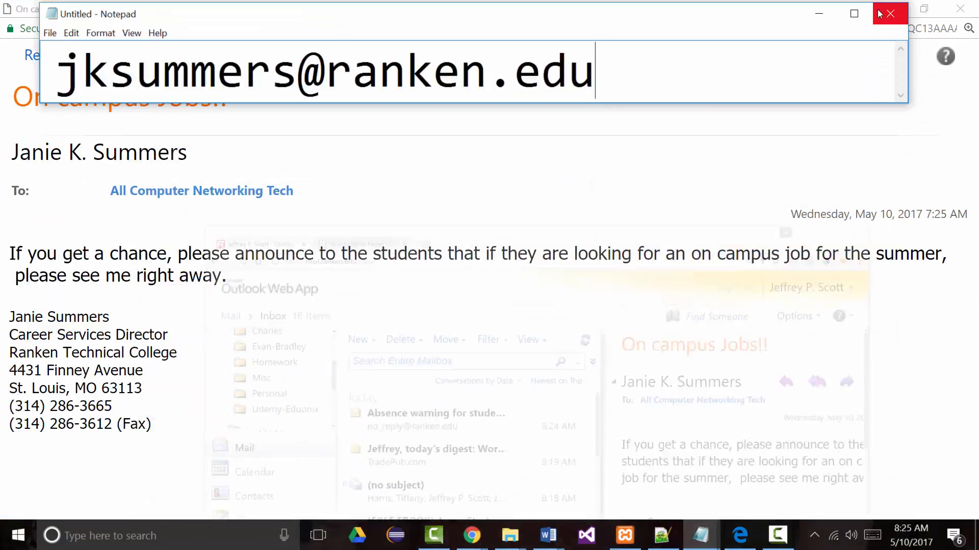
pyautogui.click(889, 14)
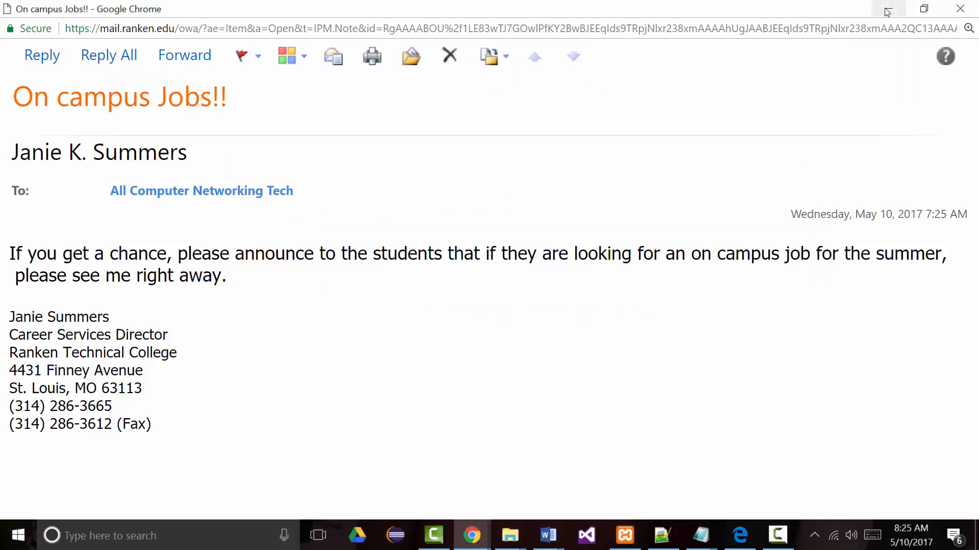
pyautogui.click(960, 8)
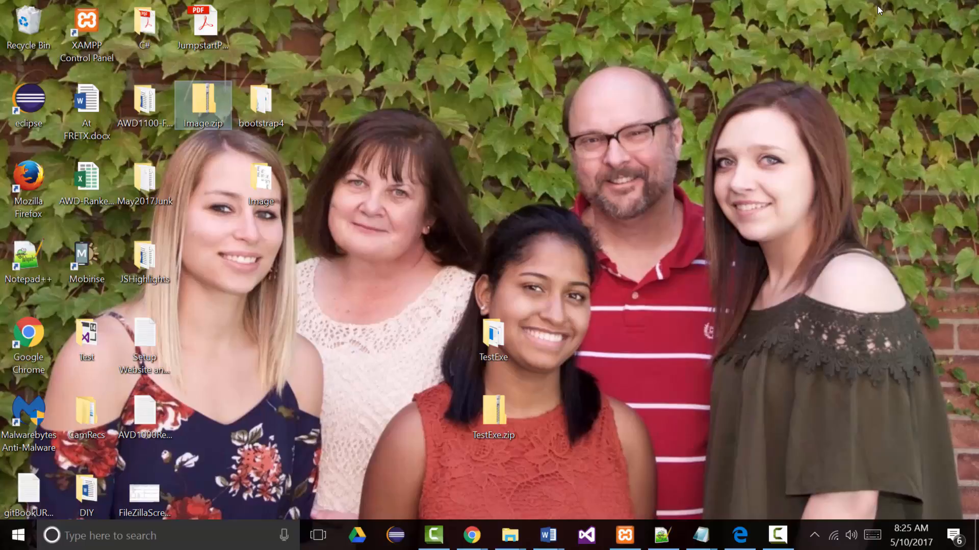
# Copy portfolio-ethan from the Lexar drive to the desktop and open the copy.
pyautogui.click(510, 535)
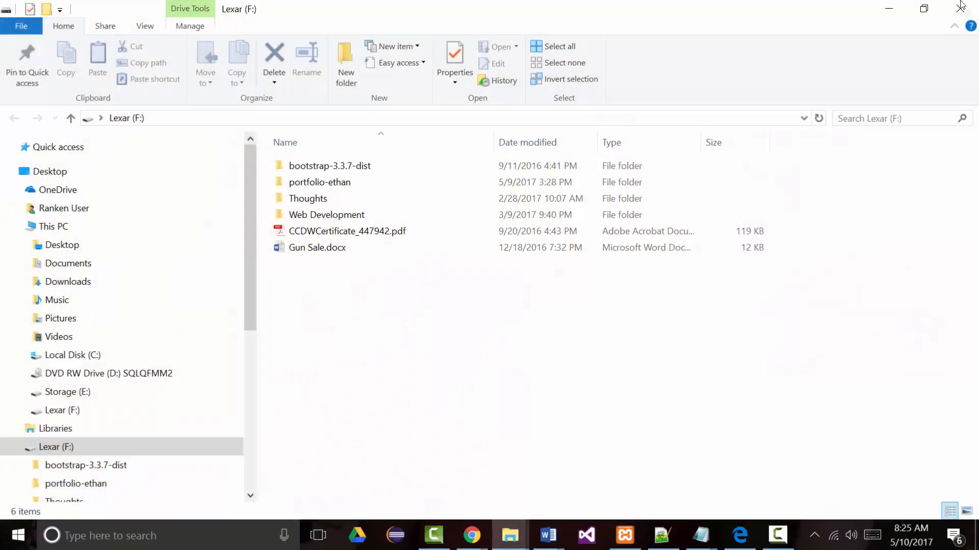
pyautogui.moveTo(705, 11)
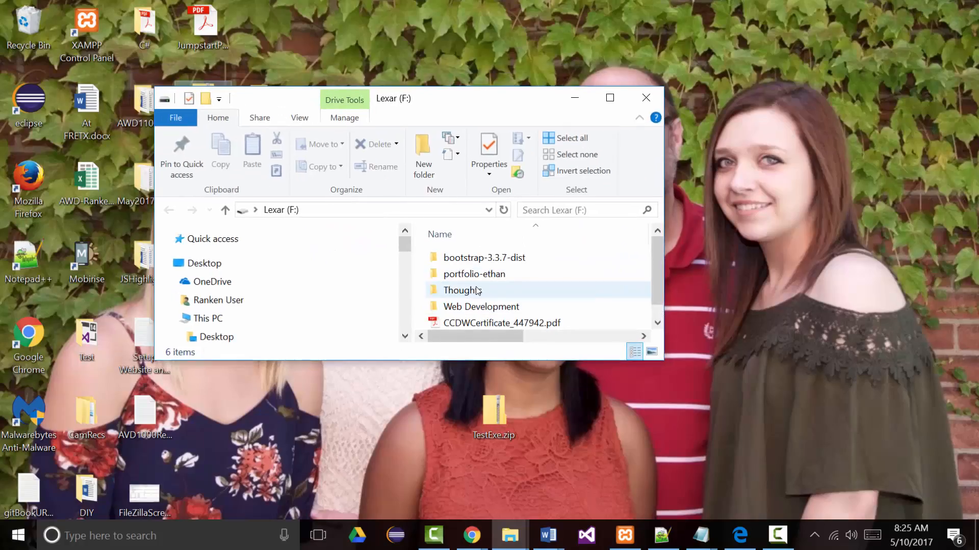
pyautogui.moveTo(474, 273); pyautogui.dragTo(750, 238)
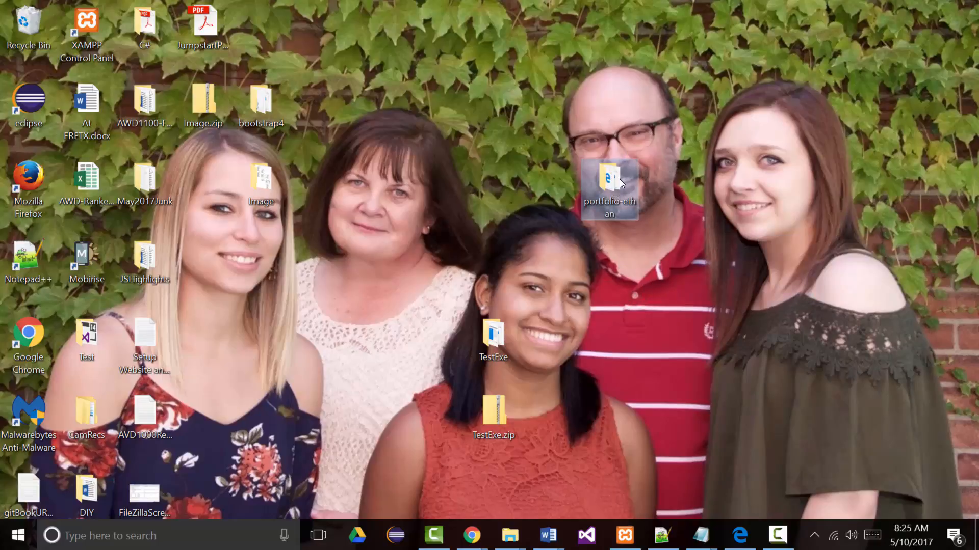
pyautogui.moveTo(611, 187)
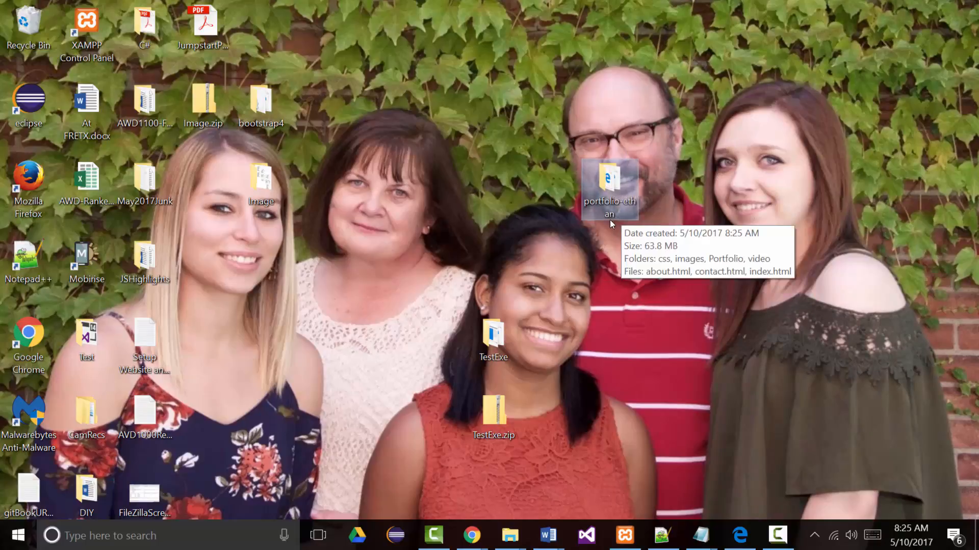
pyautogui.moveTo(669, 193)
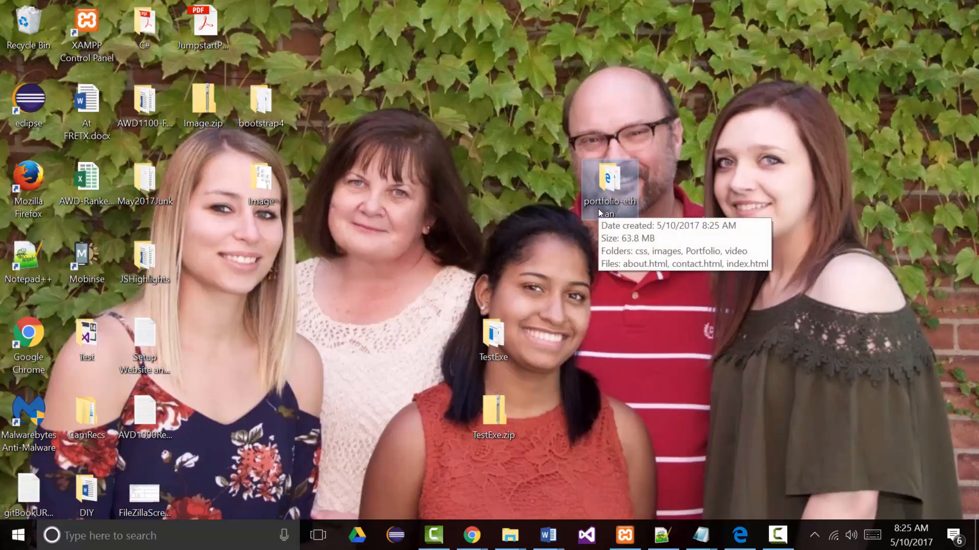
pyautogui.doubleClick(610, 181)
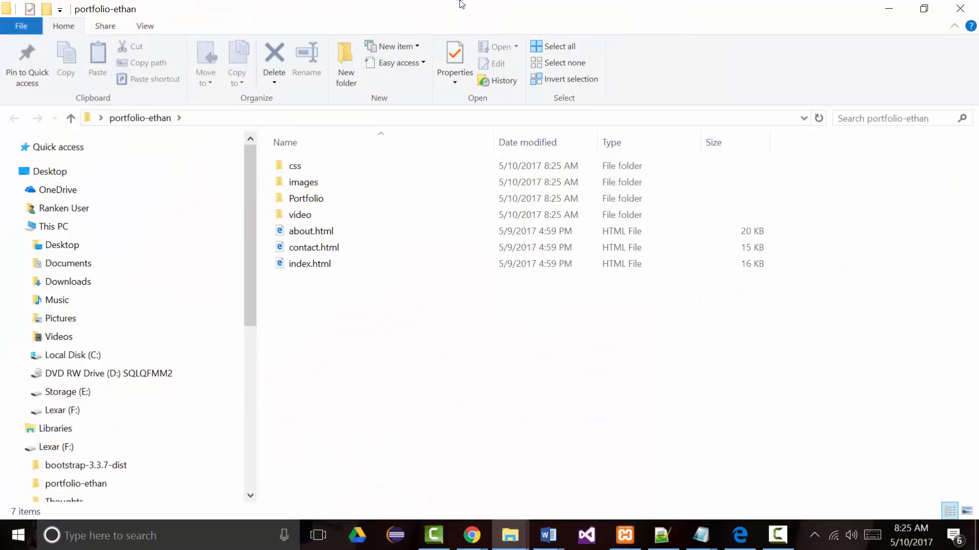
pyautogui.moveTo(310, 263)
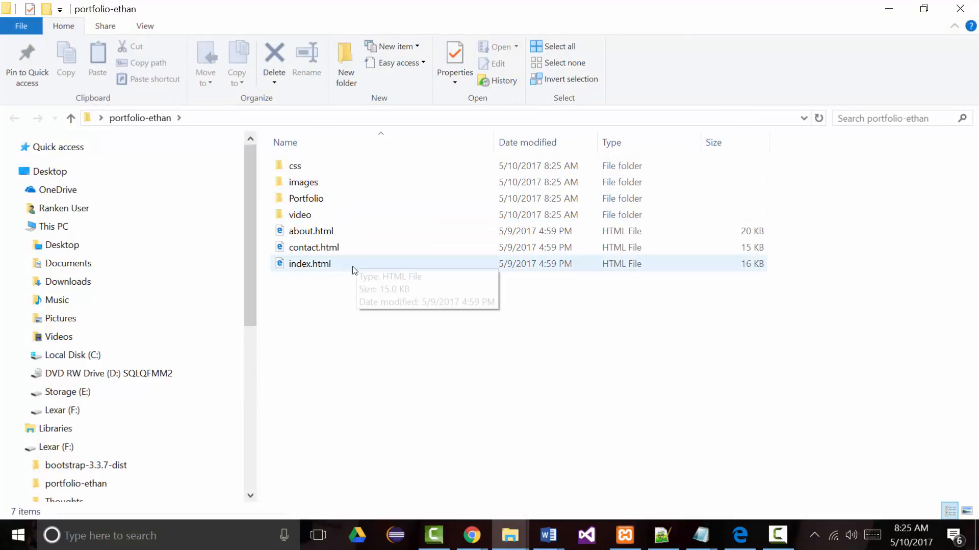
# Open the portfolio's index.html in Brackets from the folder's context menu.
pyautogui.click(310, 263)
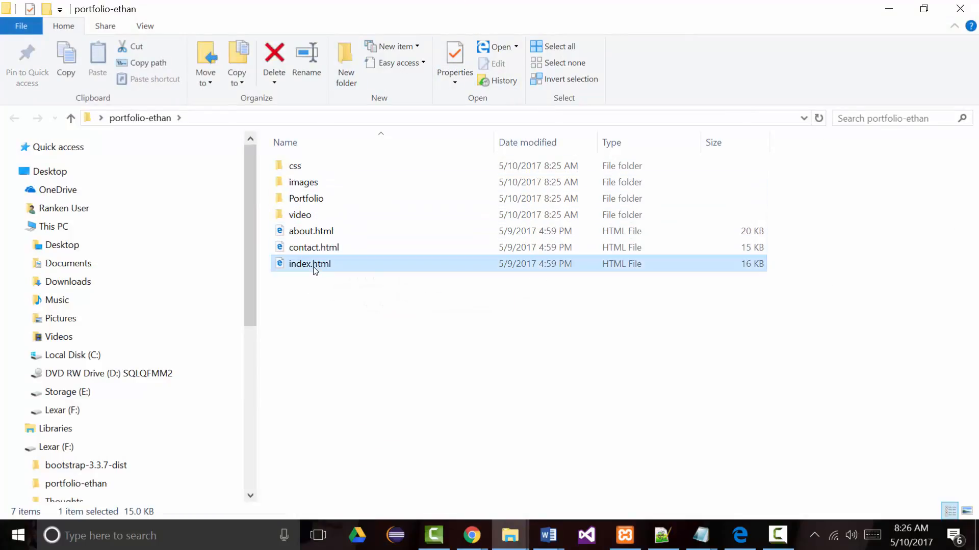
pyautogui.rightClick(309, 263)
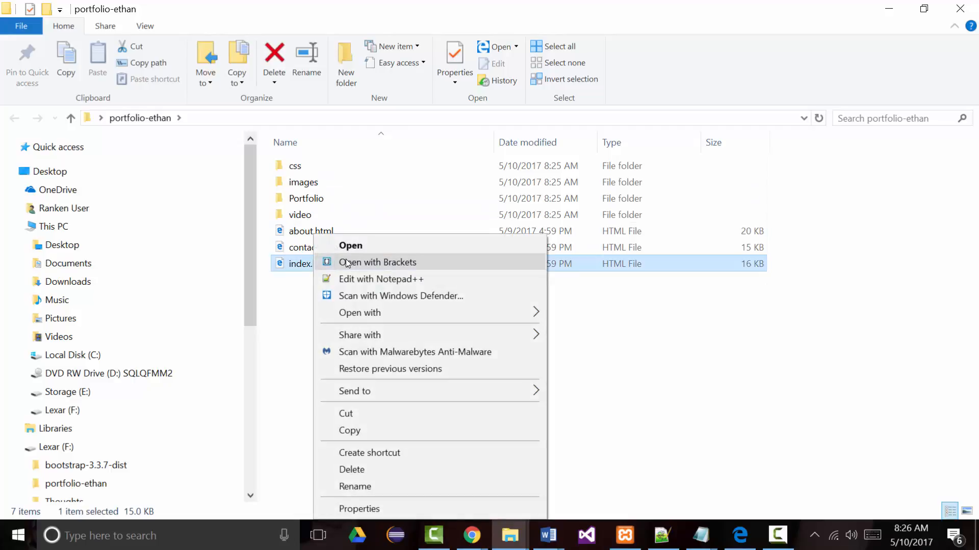
pyautogui.click(377, 262)
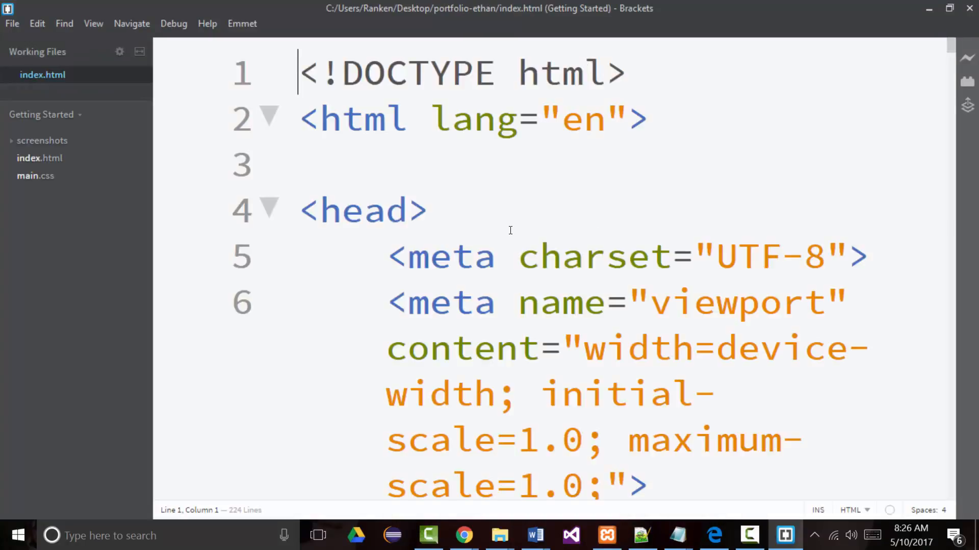
pyautogui.moveTo(537, 235)
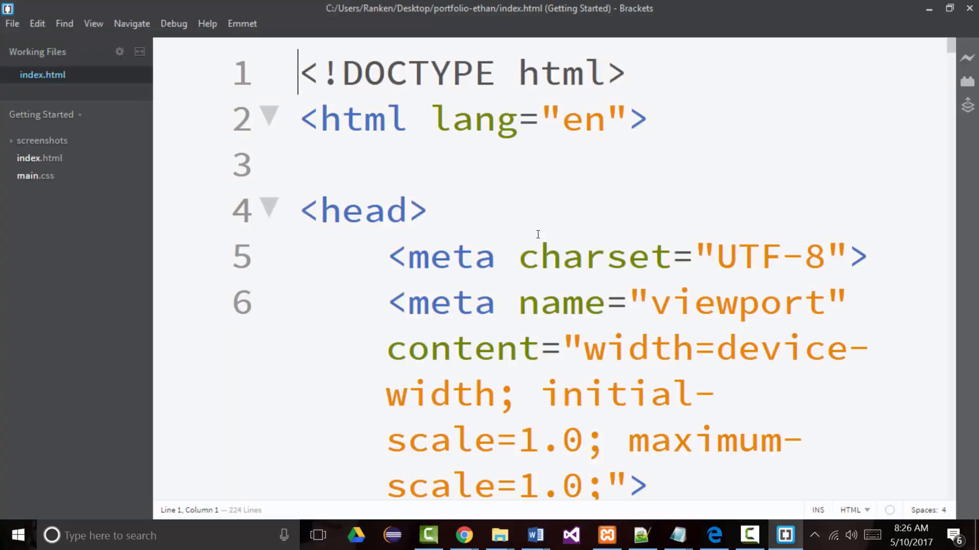
pyautogui.moveTo(457, 369)
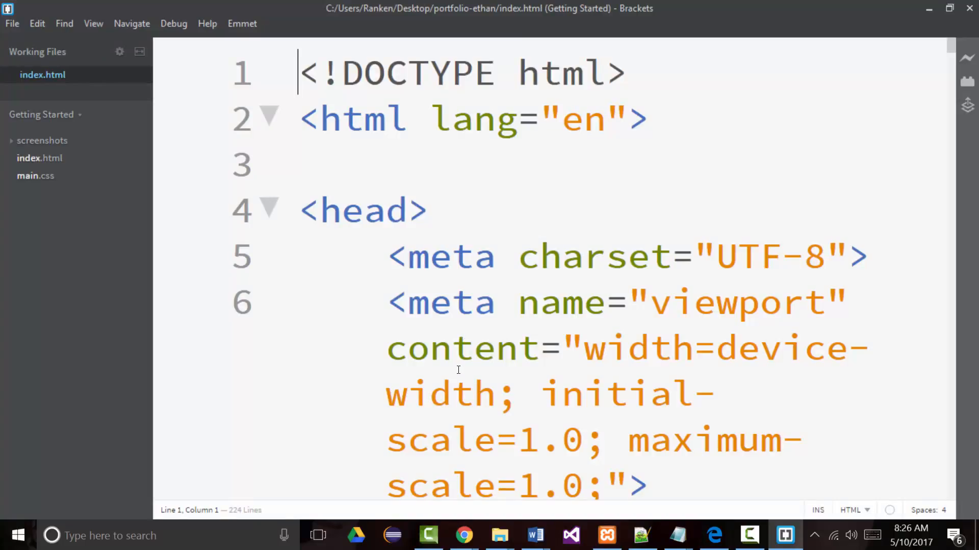
pyautogui.moveTo(87, 21)
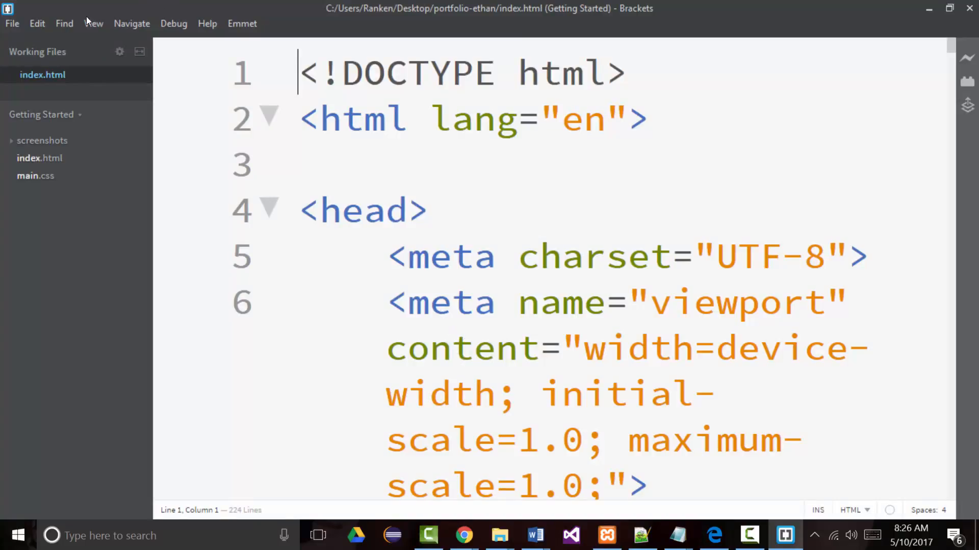
# Browse Brackets' View and Navigate menus over index.html, then bring up index.html's open-with options in the folder.
pyautogui.click(93, 24)
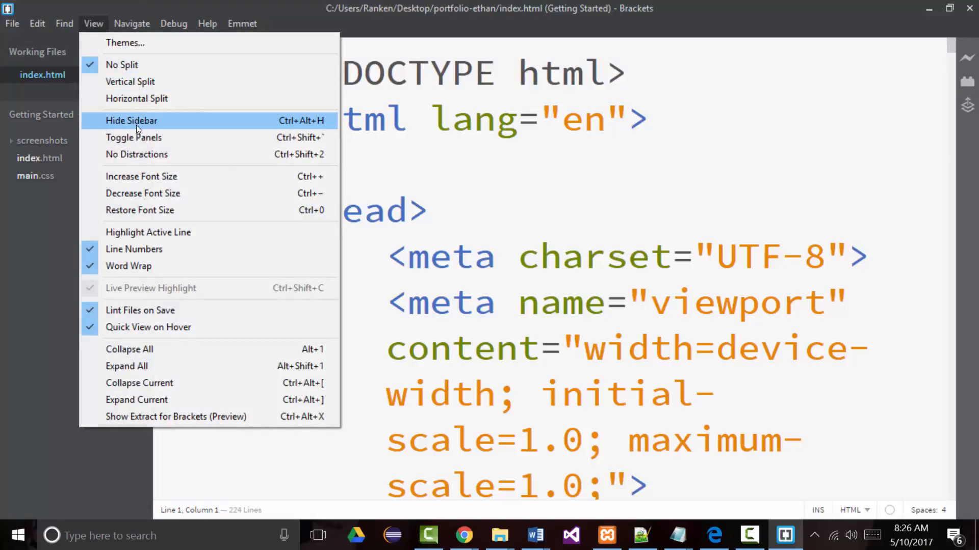
pyautogui.moveTo(391, 40)
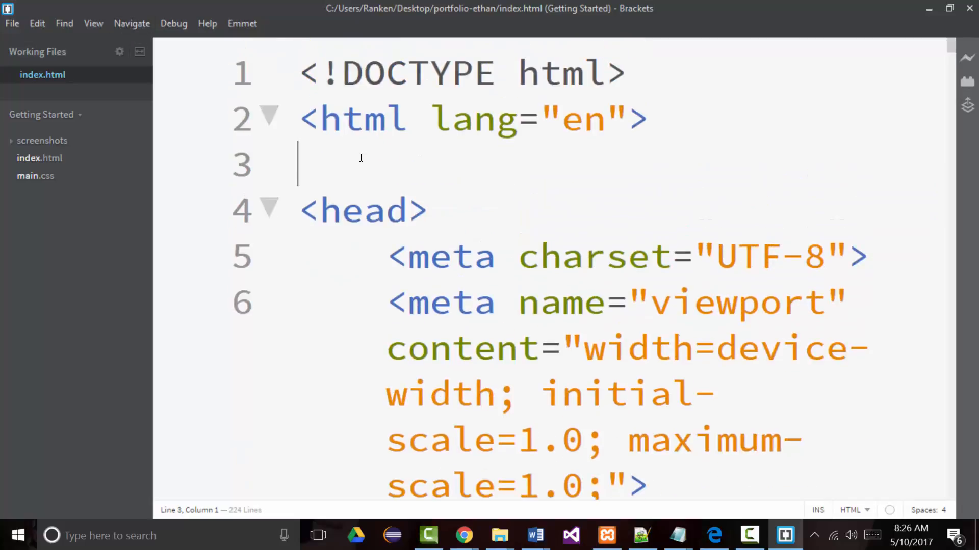
pyautogui.scroll(-3)
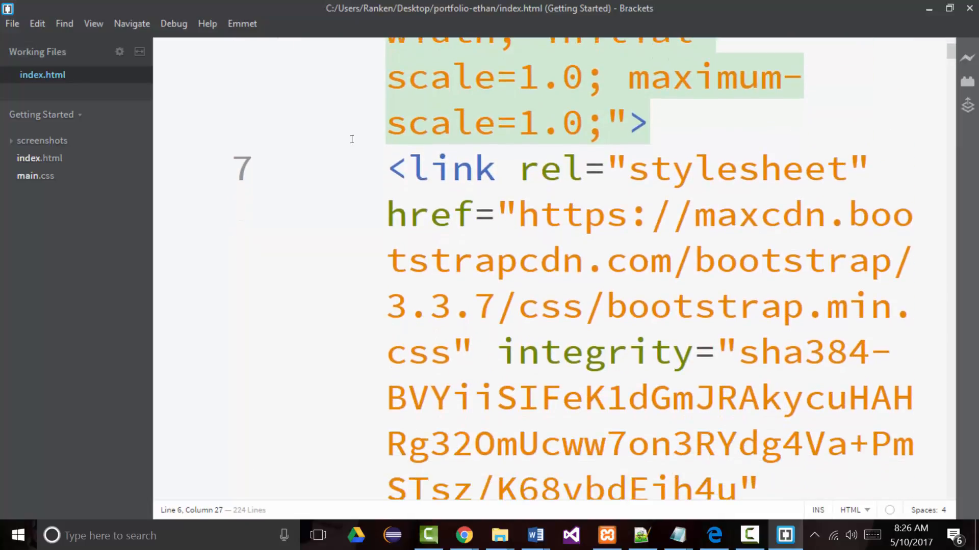
pyautogui.scroll(3)
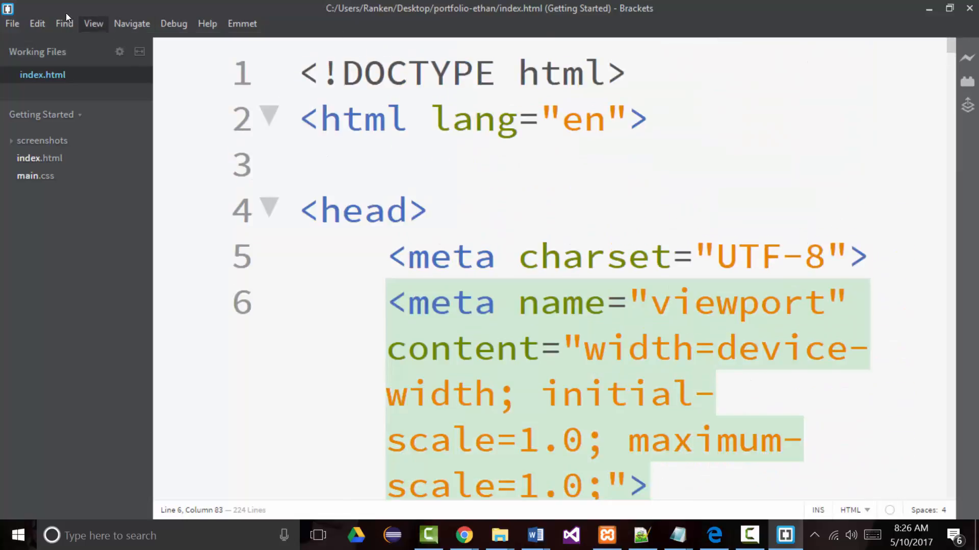
pyautogui.click(93, 23)
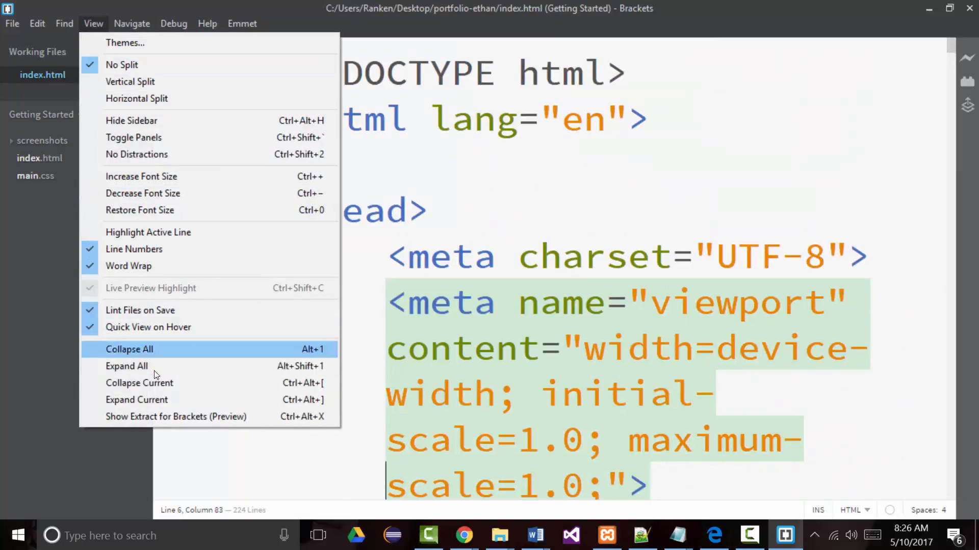
pyautogui.click(131, 23)
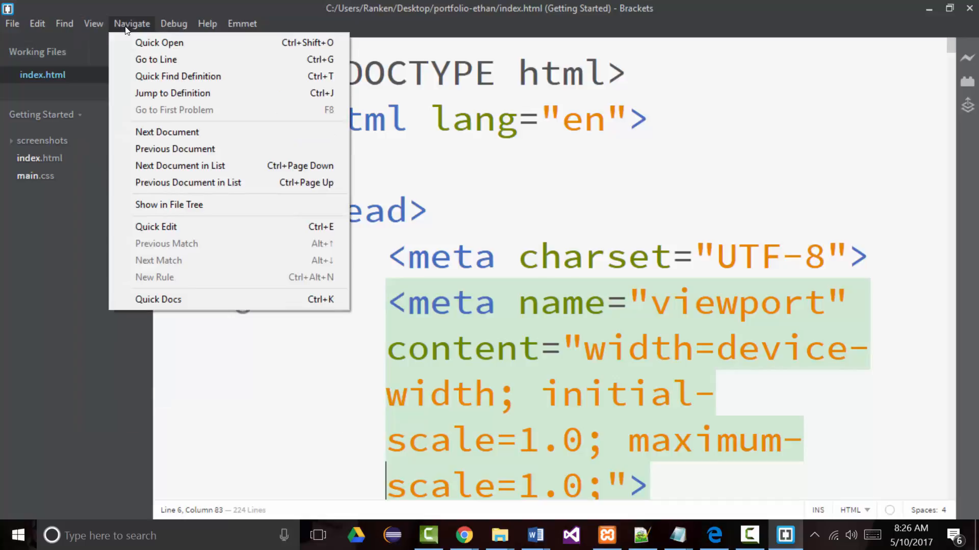
pyautogui.click(63, 23)
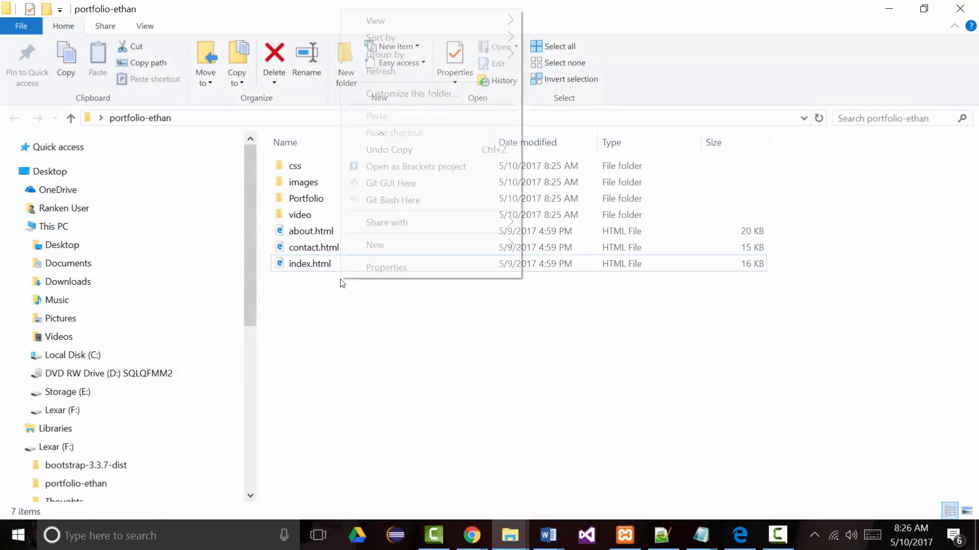
pyautogui.rightClick(310, 263)
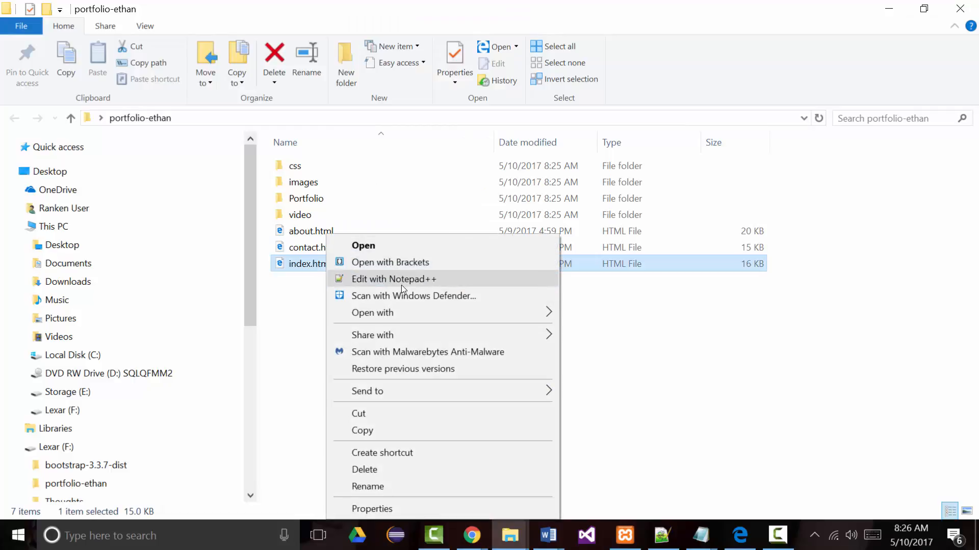
# Bring up index.html in Notepad++ and scroll down to the C# dropdown's chapter executable links.
pyautogui.click(394, 280)
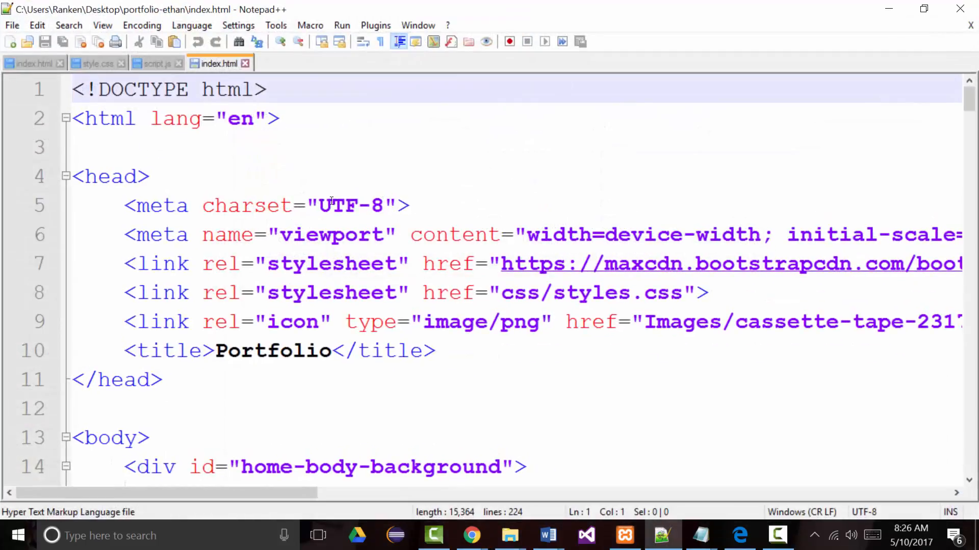
pyautogui.scroll(-3)
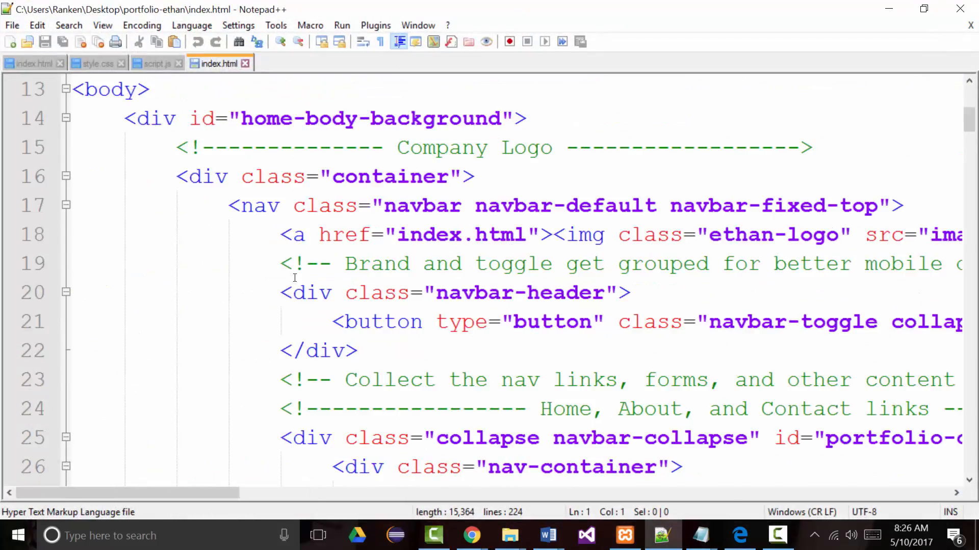
pyautogui.scroll(-3)
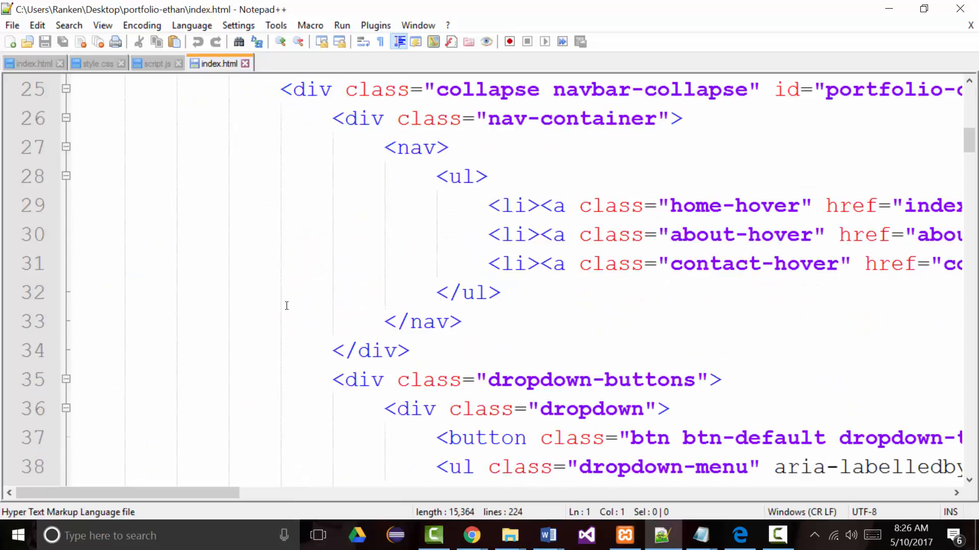
pyautogui.scroll(-3)
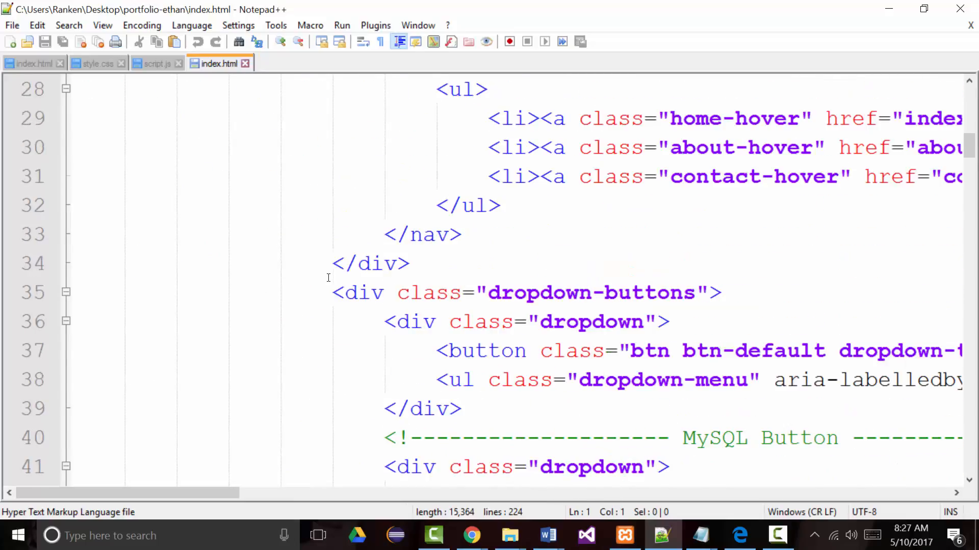
pyautogui.scroll(-3)
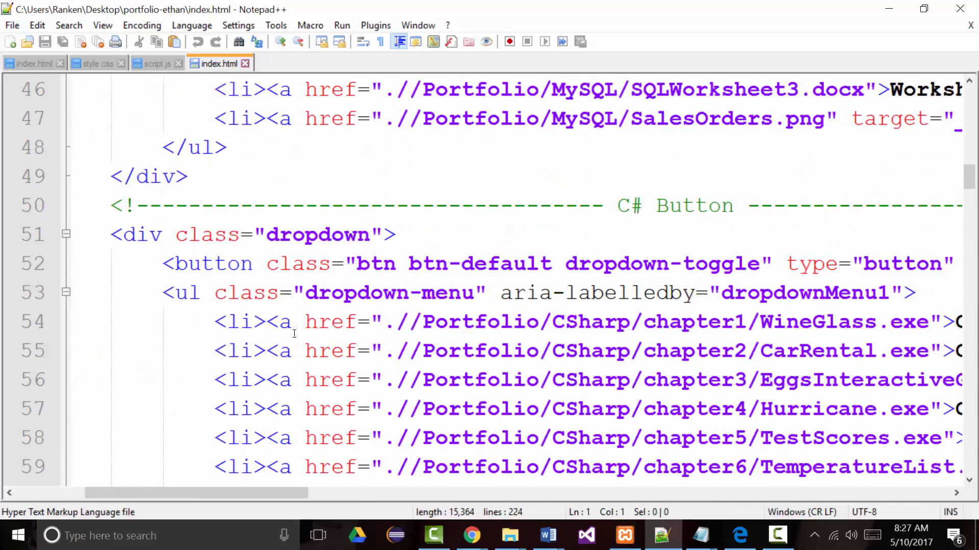
pyautogui.scroll(-3)
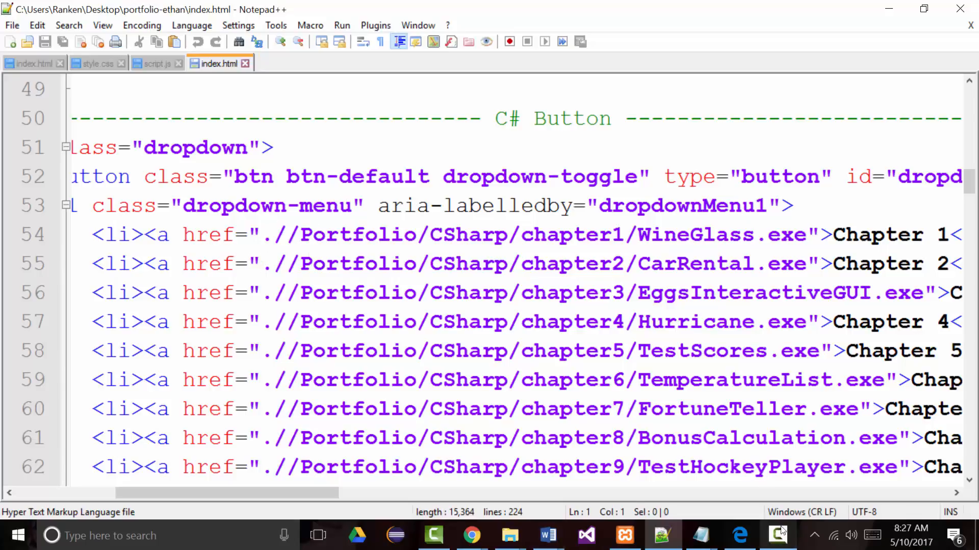
pyautogui.moveTo(624, 535)
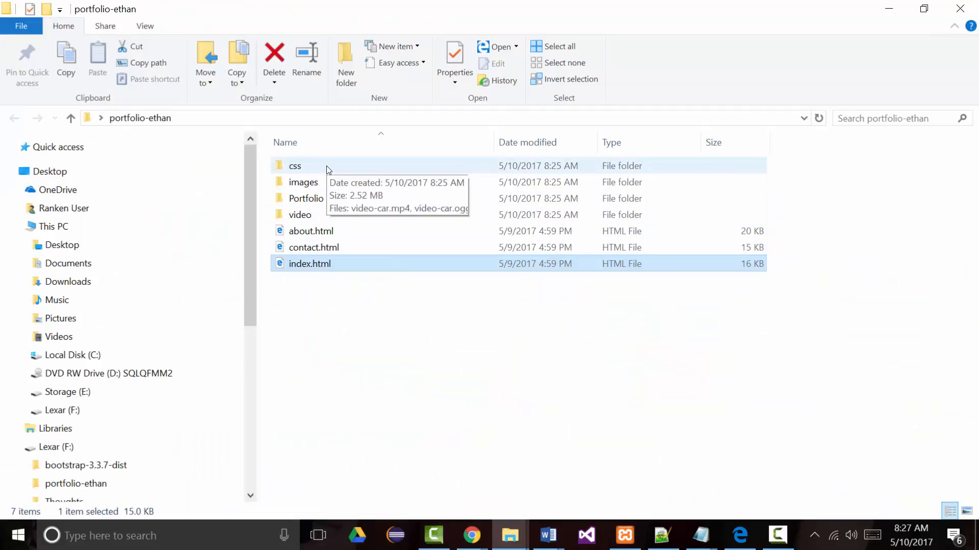
pyautogui.moveTo(330, 199)
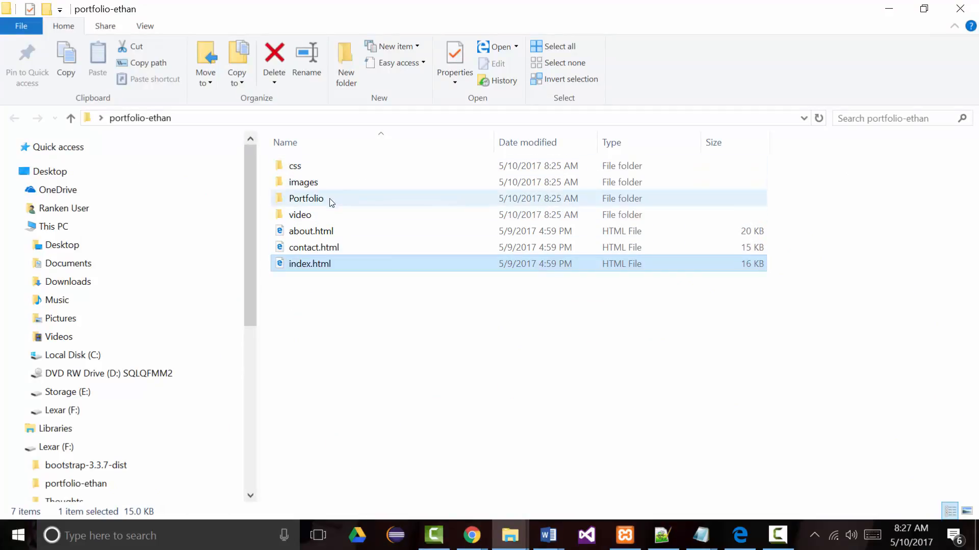
# Inside the Portfolio folder, start renaming the CSharp folder toward 'C#'.
pyautogui.doubleClick(305, 198)
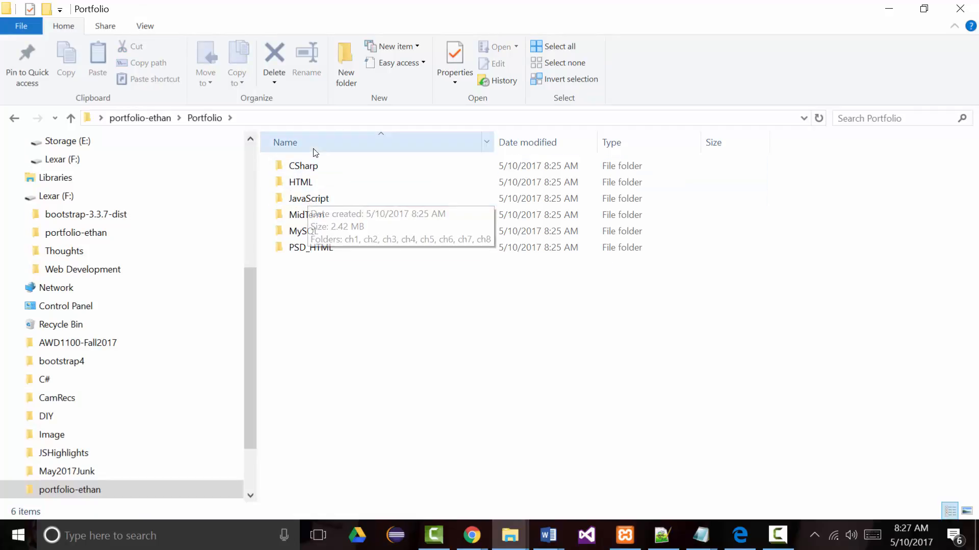
pyautogui.click(303, 165)
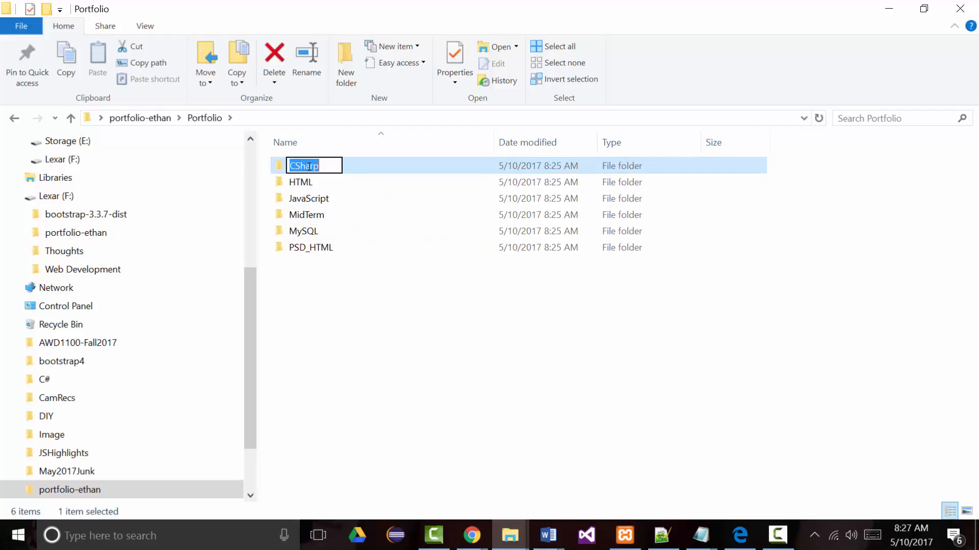
pyautogui.write('CSh')
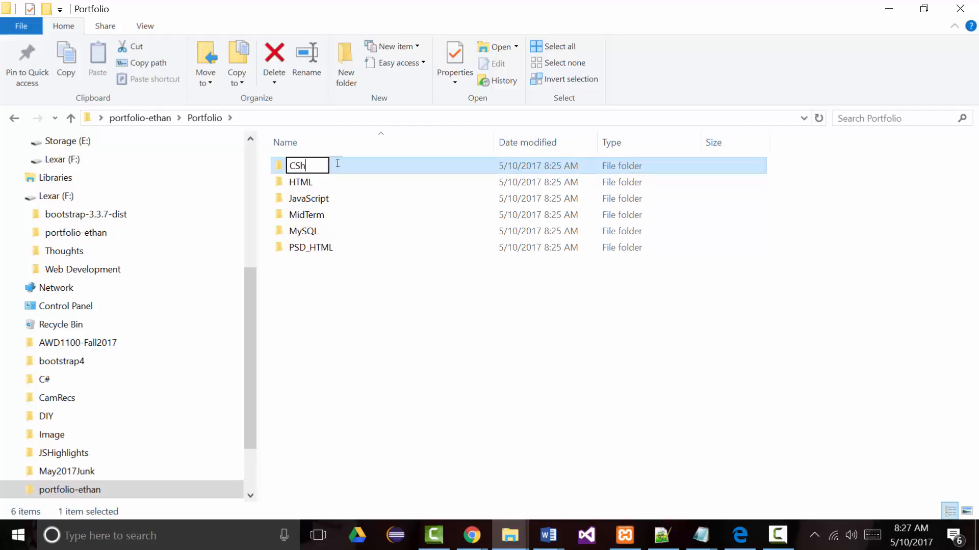
pyautogui.write('C#')
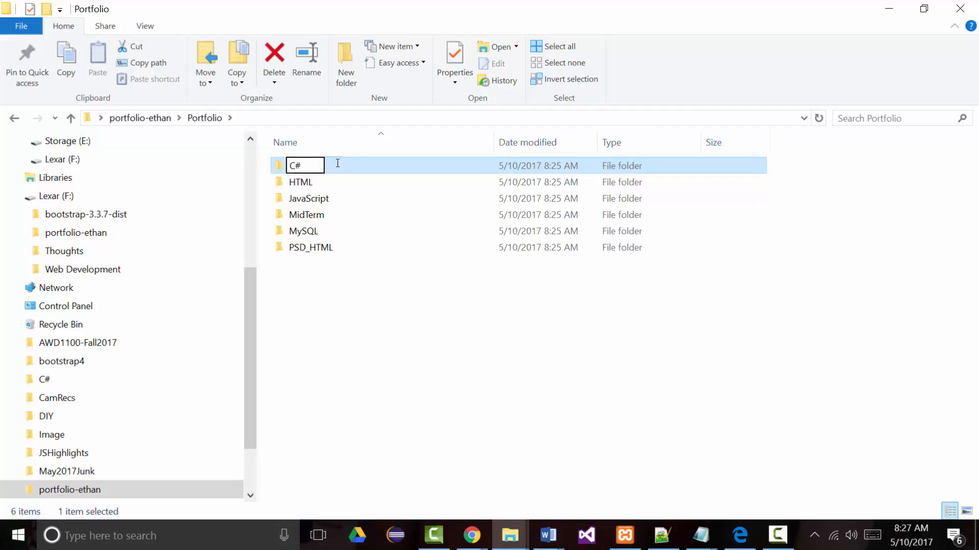
# Restore the folder's name to CSharp and leave it selected.
pyautogui.write('CS')
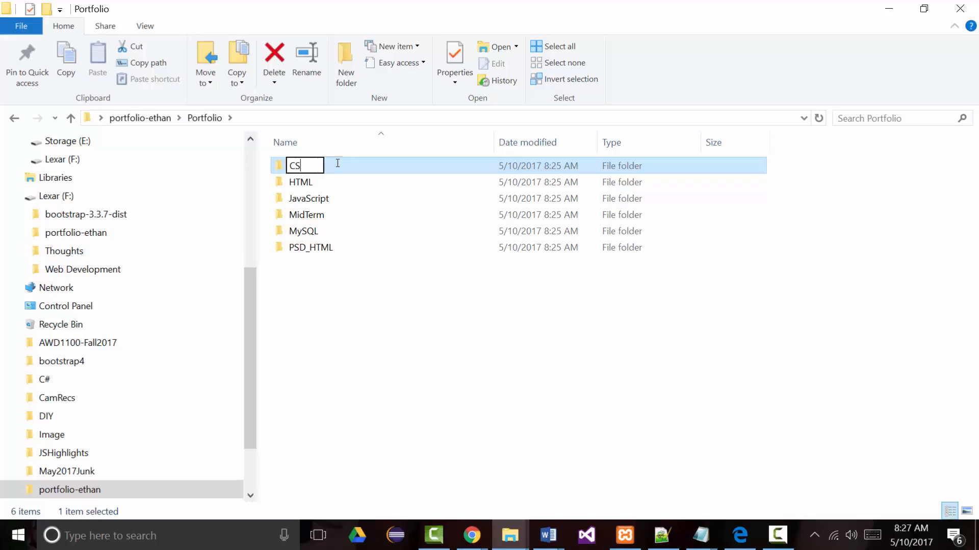
pyautogui.write('harp')
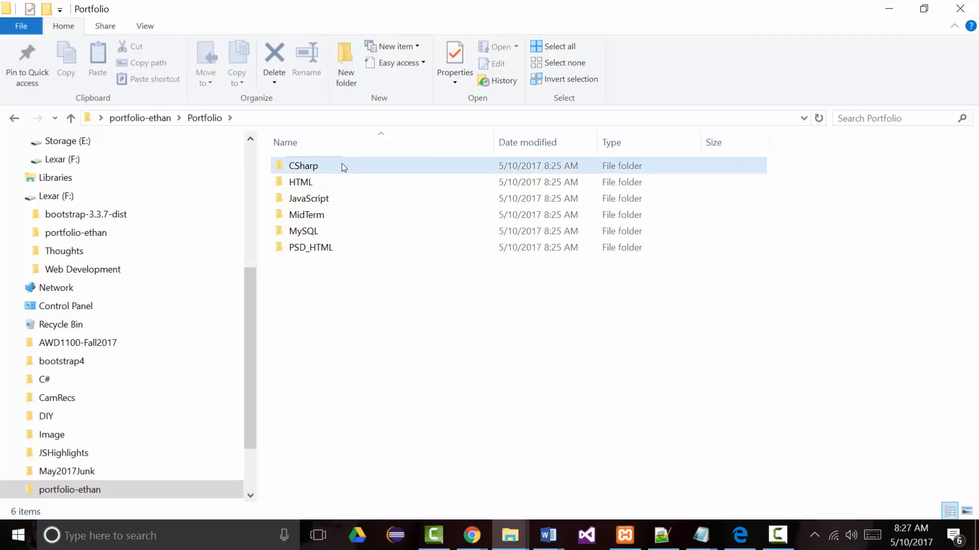
pyautogui.click(304, 165)
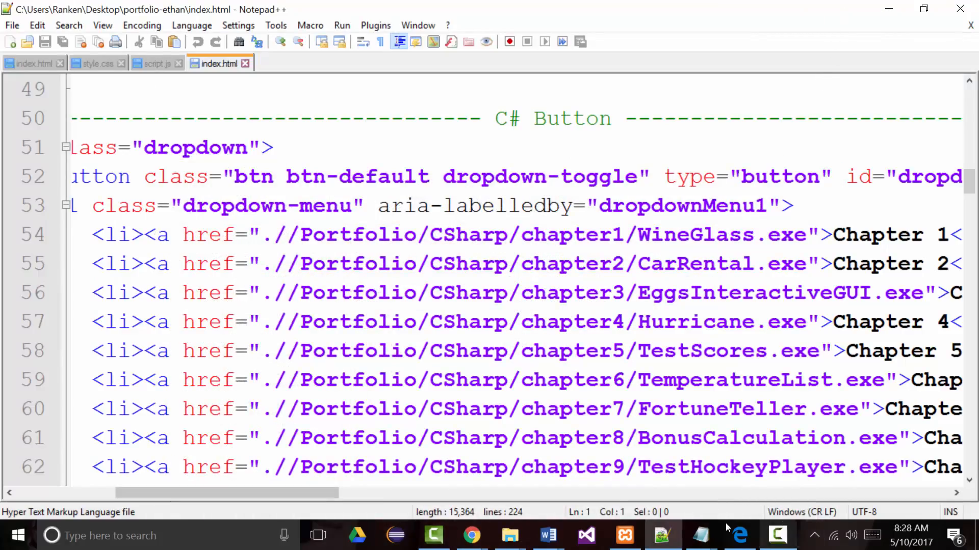
pyautogui.moveTo(510, 535)
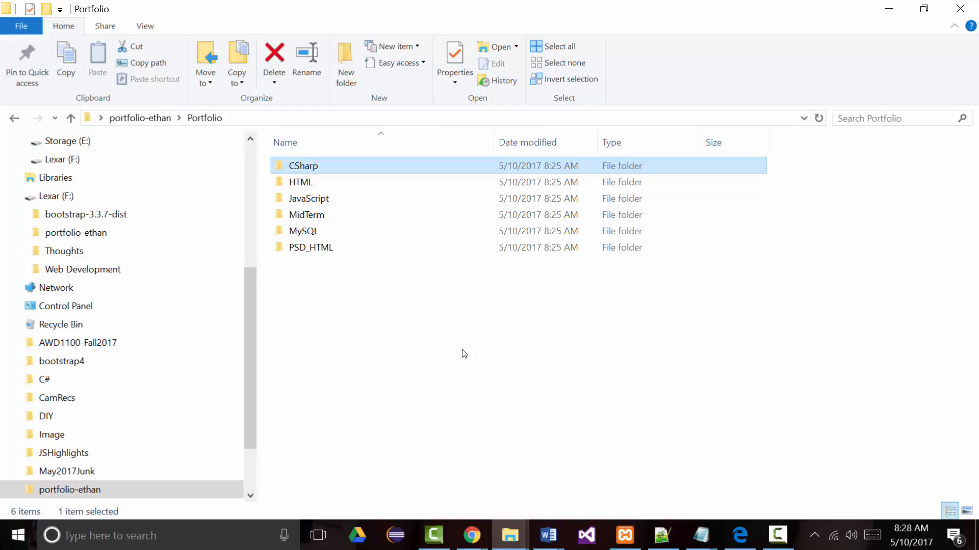
pyautogui.moveTo(672, 429)
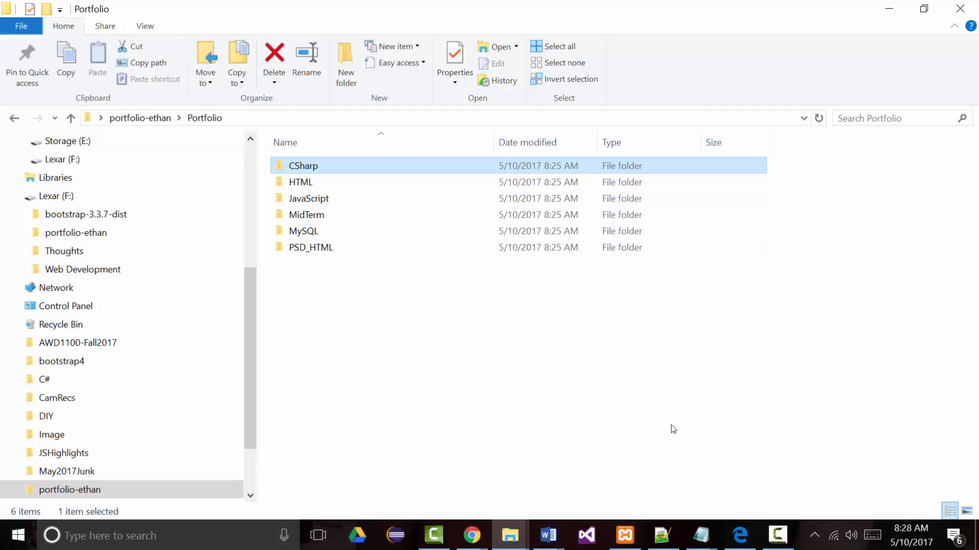
pyautogui.click(502, 287)
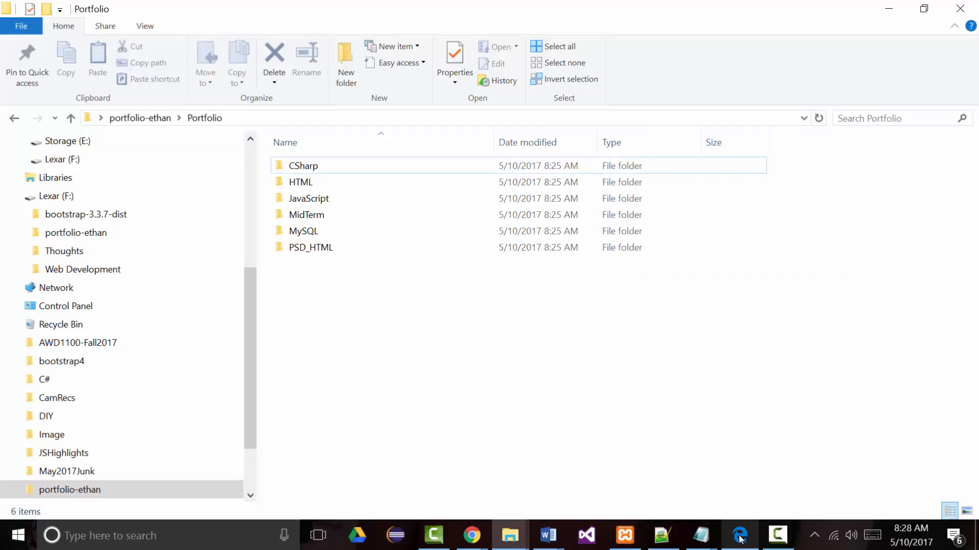
pyautogui.moveTo(510, 535)
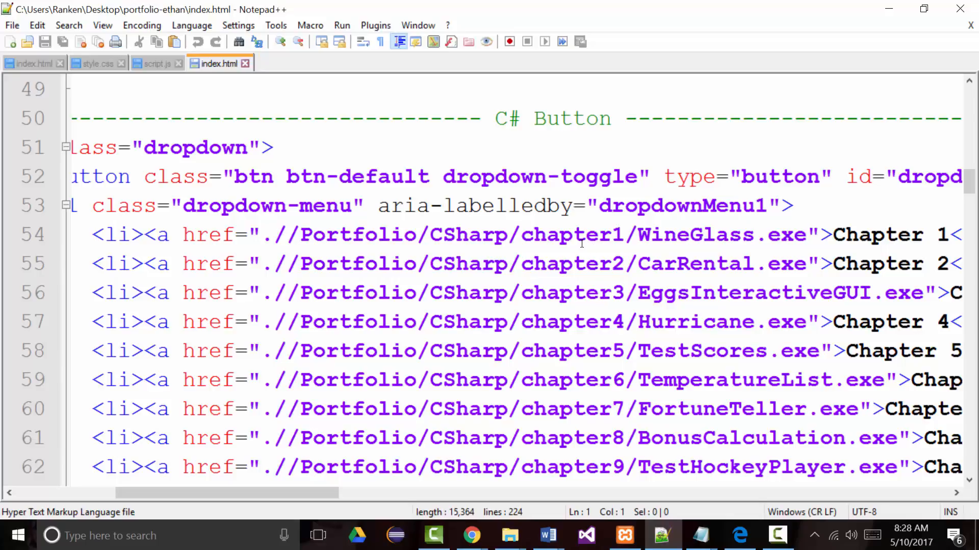
# Change the Chapter 1 link's folder name to C#, then retype it back toward CSharp.
pyautogui.scroll(-3)
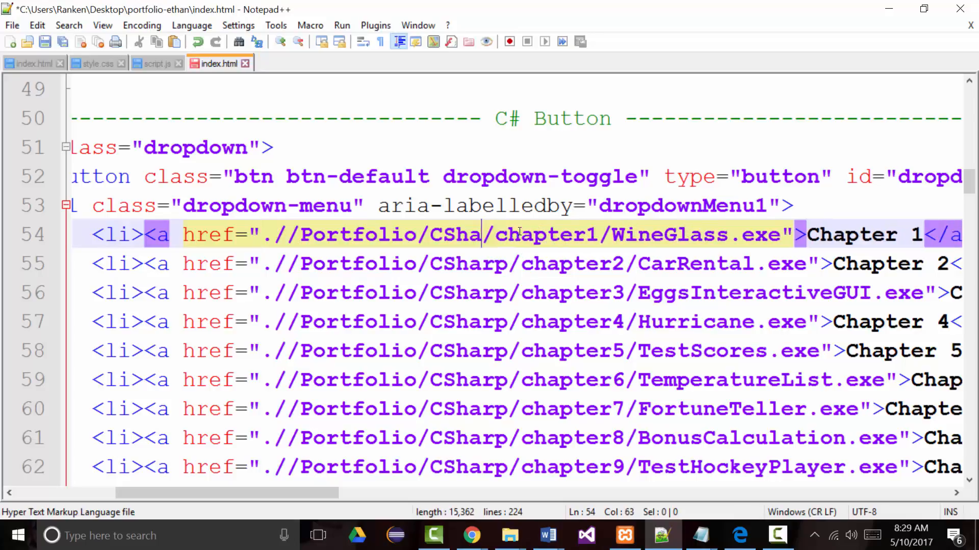
pyautogui.write('C#')
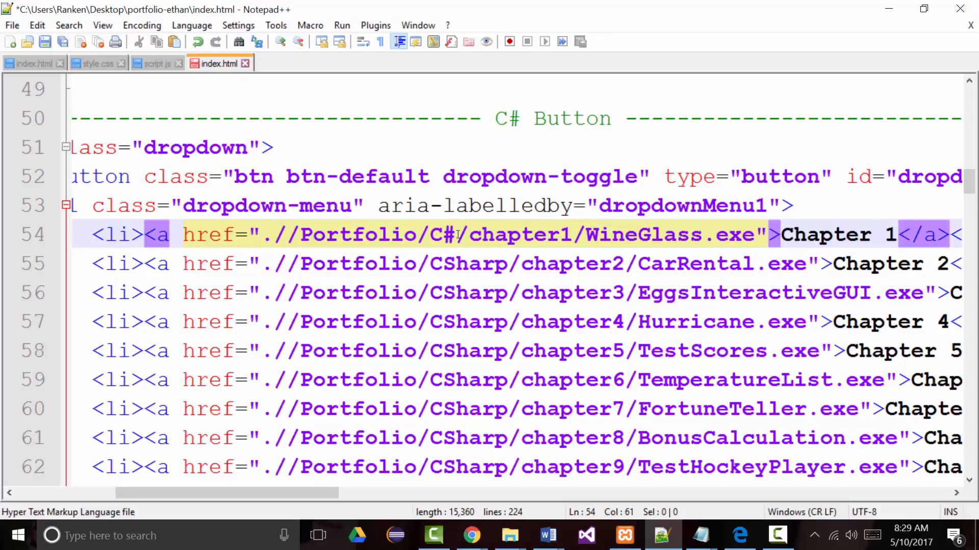
pyautogui.doubleClick(435, 234)
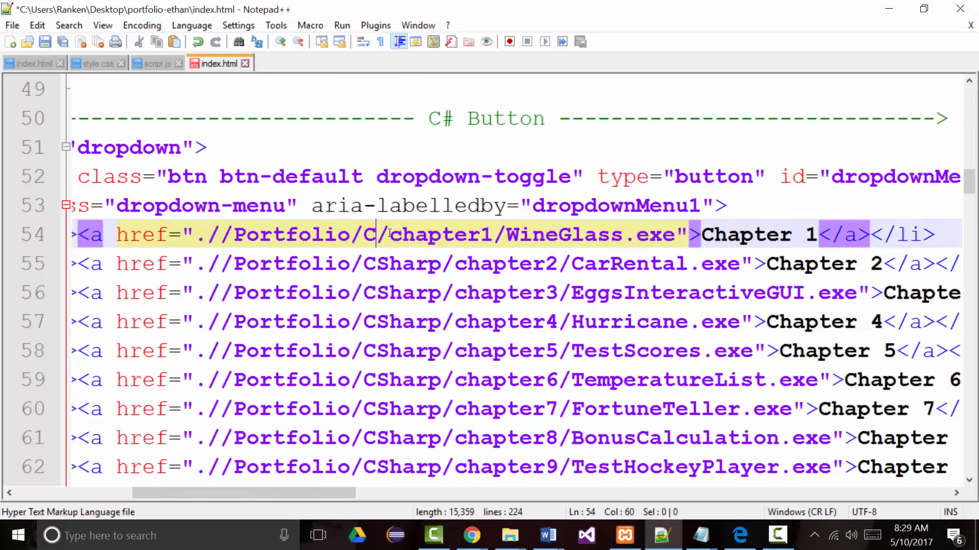
pyautogui.write('Shar')
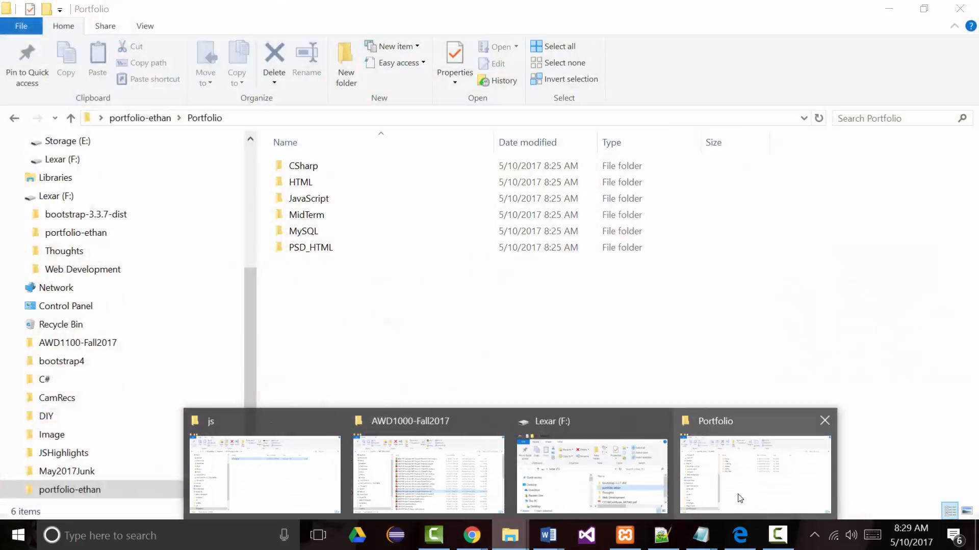
# Bring the Portfolio window forward and open CSharp's chapter1 folder.
pyautogui.click(755, 474)
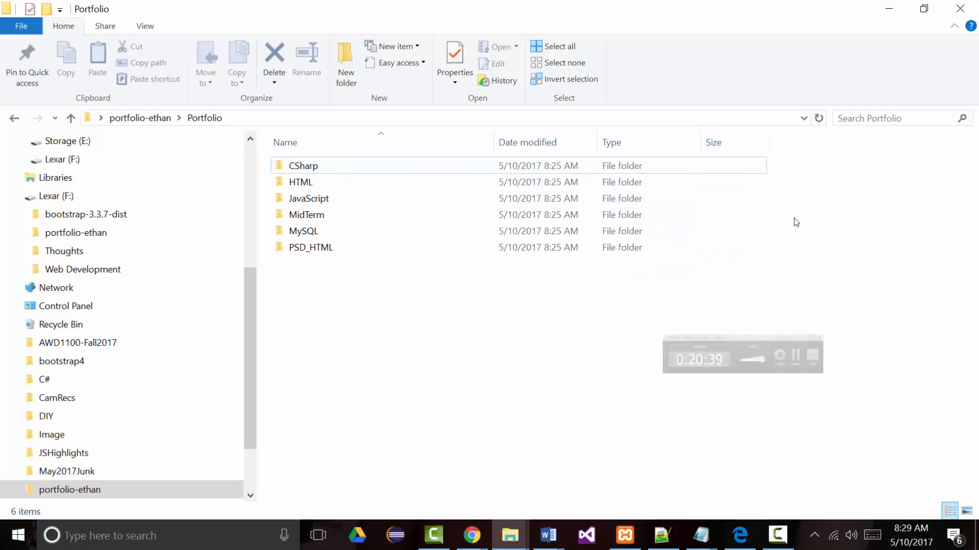
pyautogui.doubleClick(303, 166)
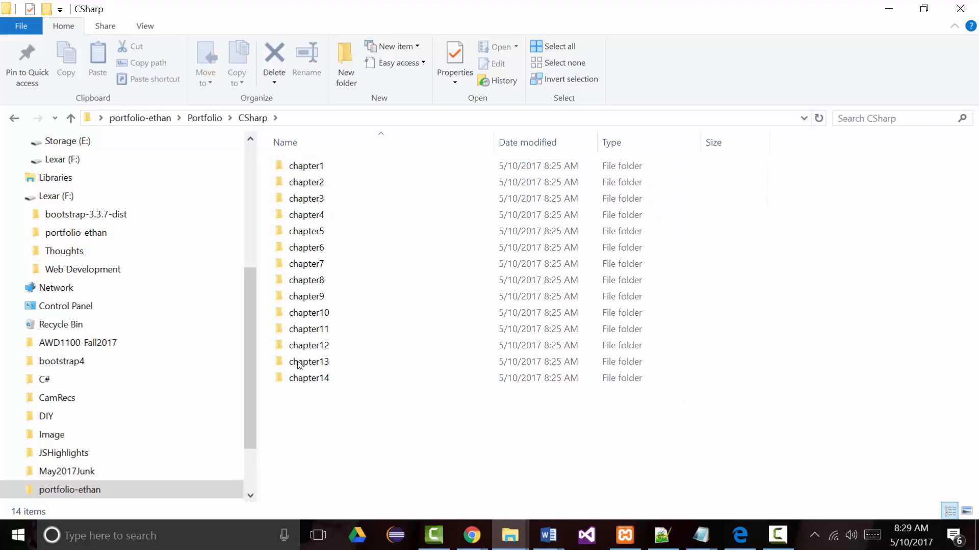
pyautogui.click(305, 165)
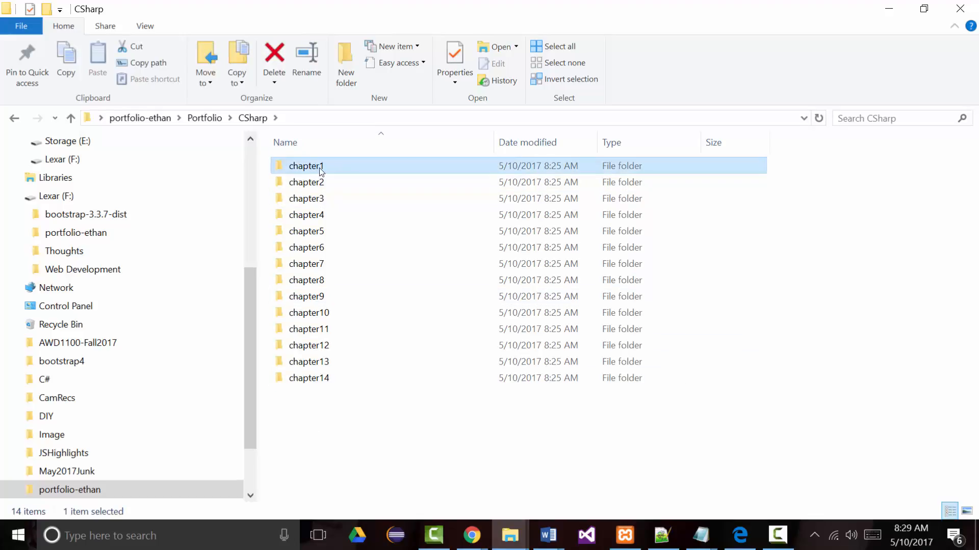
pyautogui.doubleClick(304, 165)
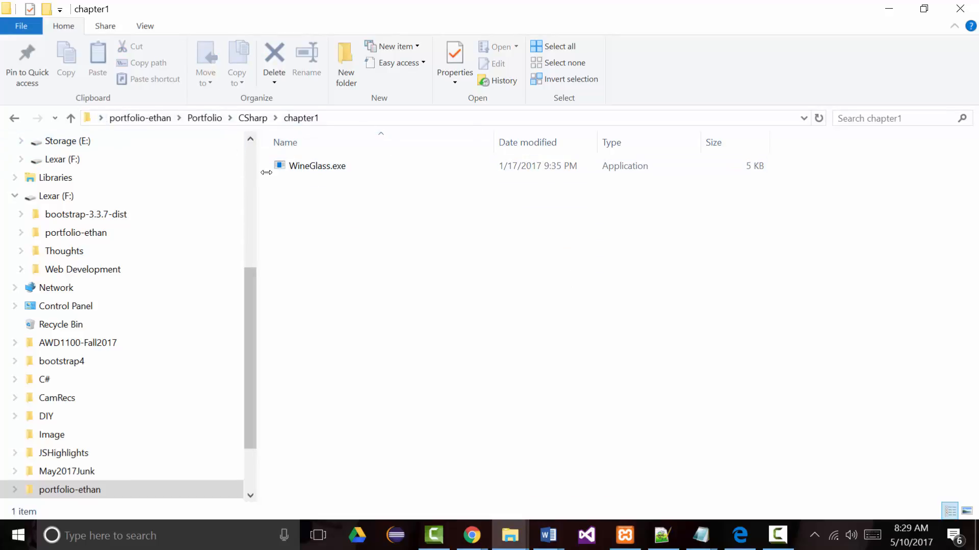
# Check WineGlass.exe inside chapter1, then go back to the CSharp chapter listing.
pyautogui.click(317, 165)
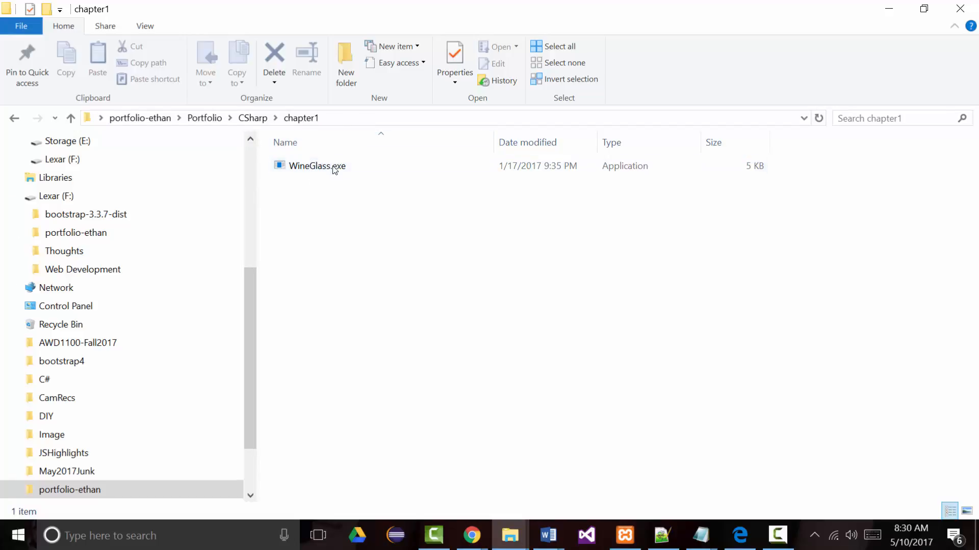
pyautogui.click(317, 166)
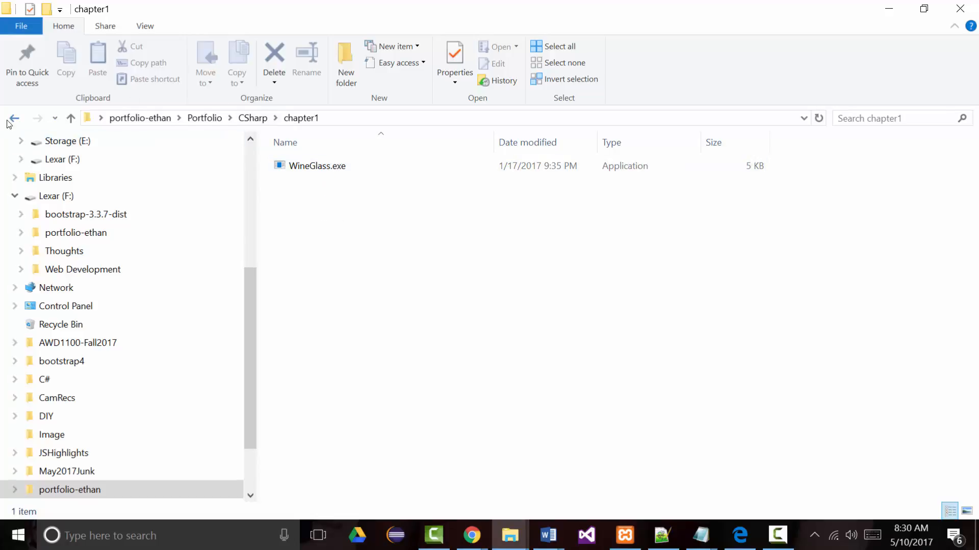
pyautogui.click(15, 118)
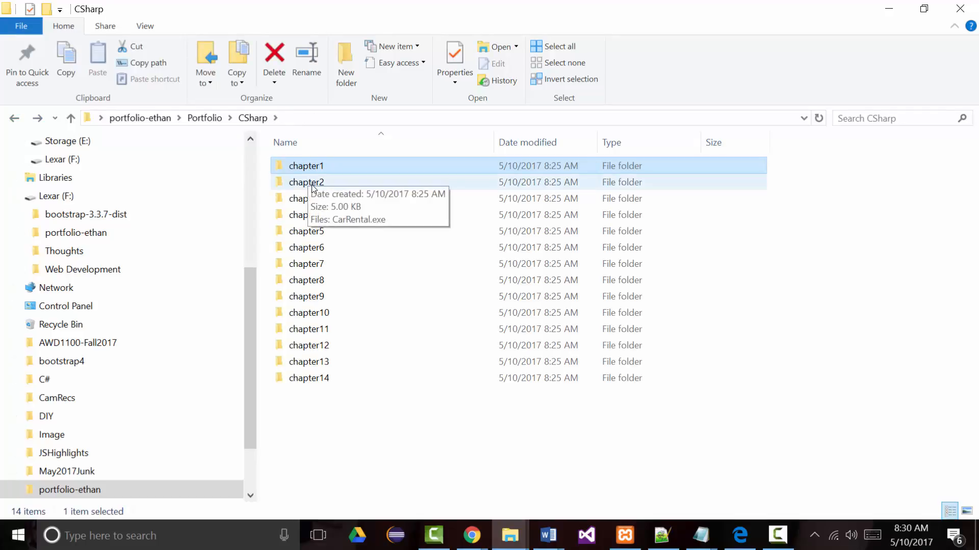
pyautogui.moveTo(288, 199)
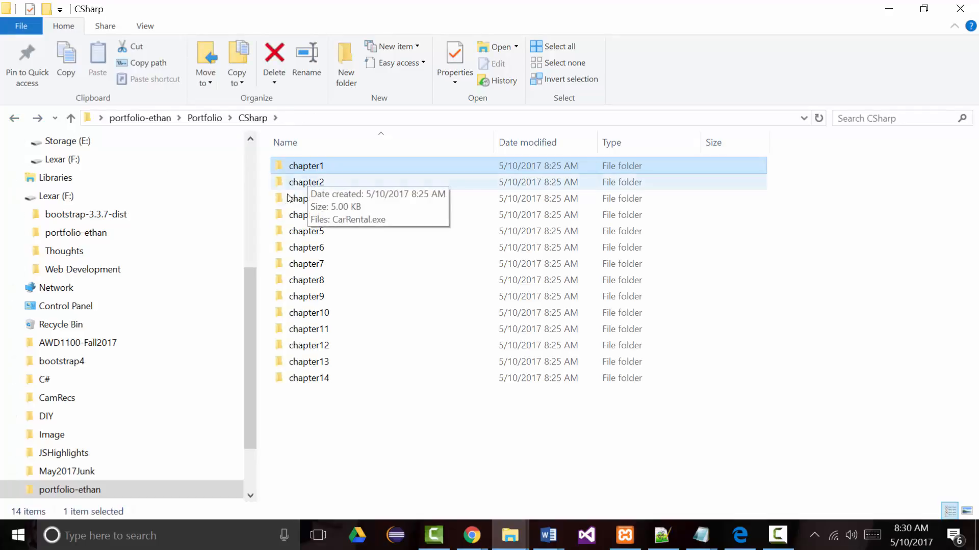
pyautogui.moveTo(743, 81)
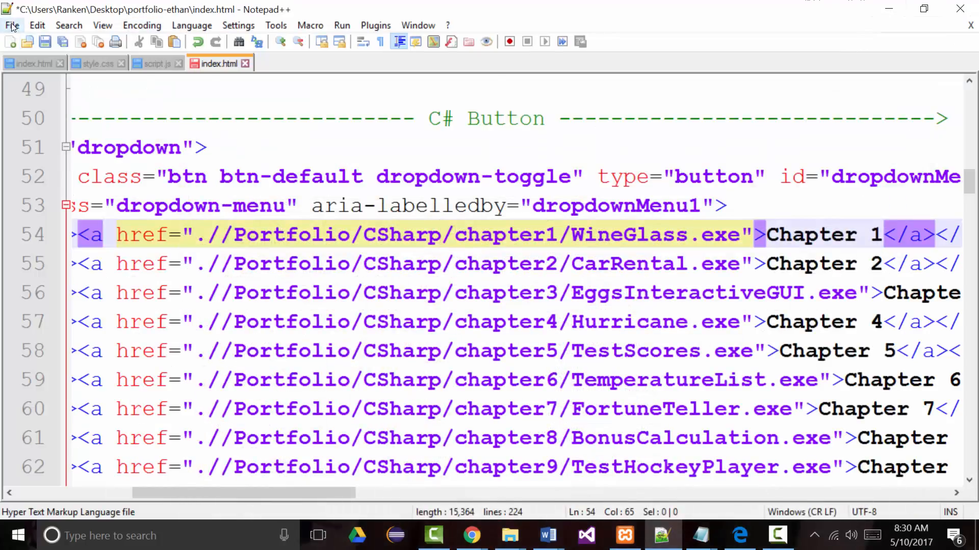
# Dismiss the Run... dialog and launch index.html in Chrome from the Run menu.
pyautogui.click(11, 24)
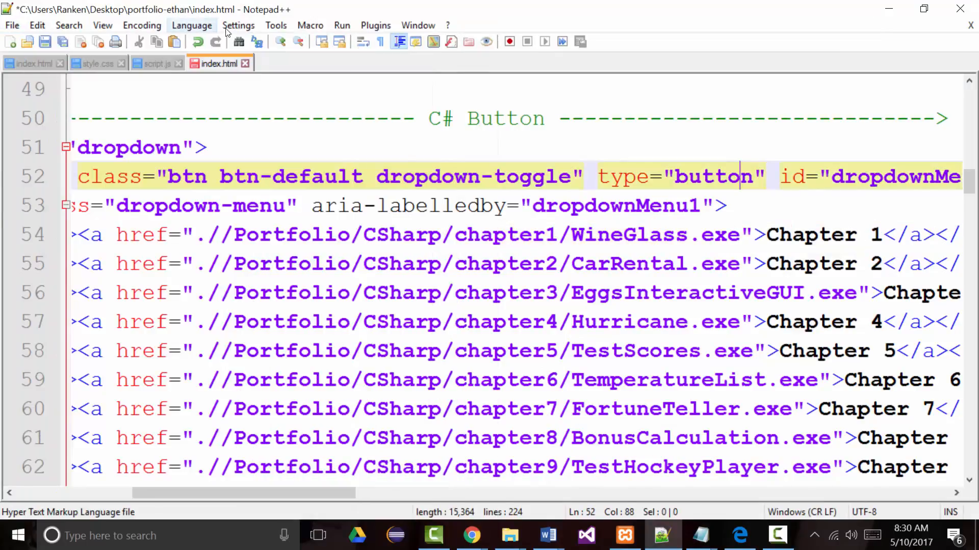
pyautogui.click(341, 24)
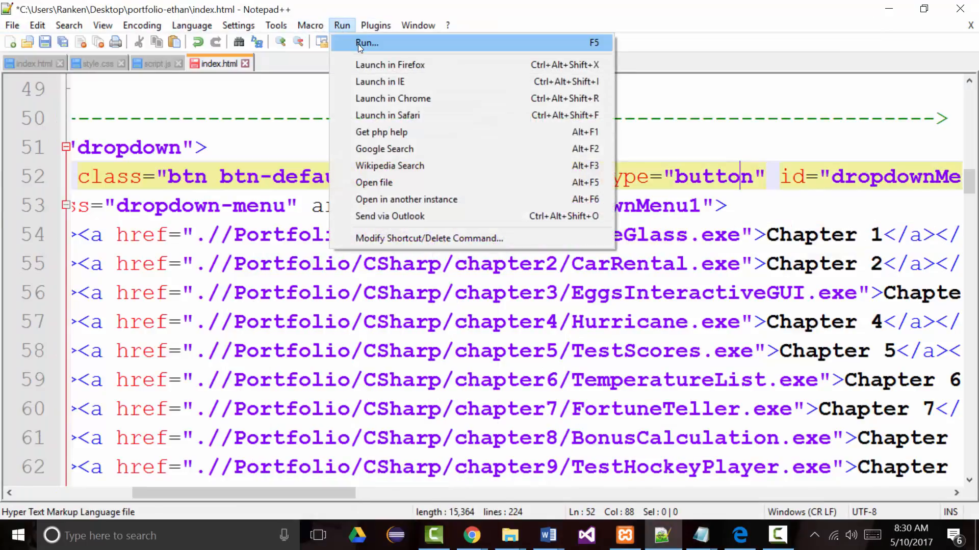
pyautogui.click(366, 43)
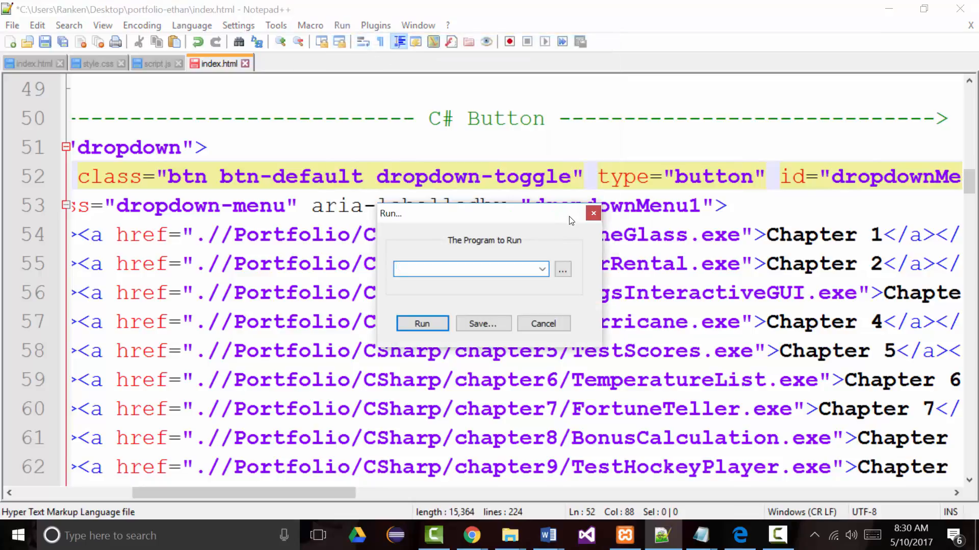
pyautogui.click(541, 324)
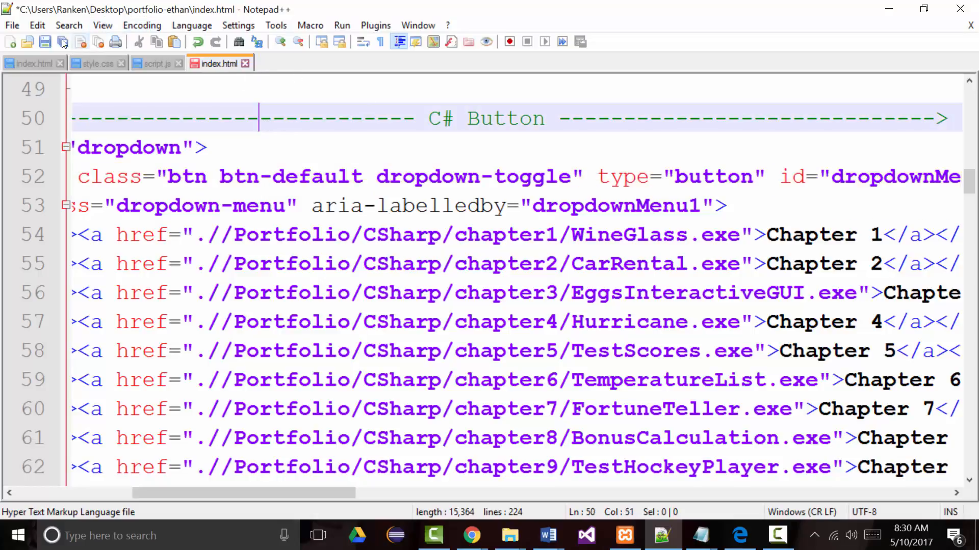
pyautogui.click(342, 24)
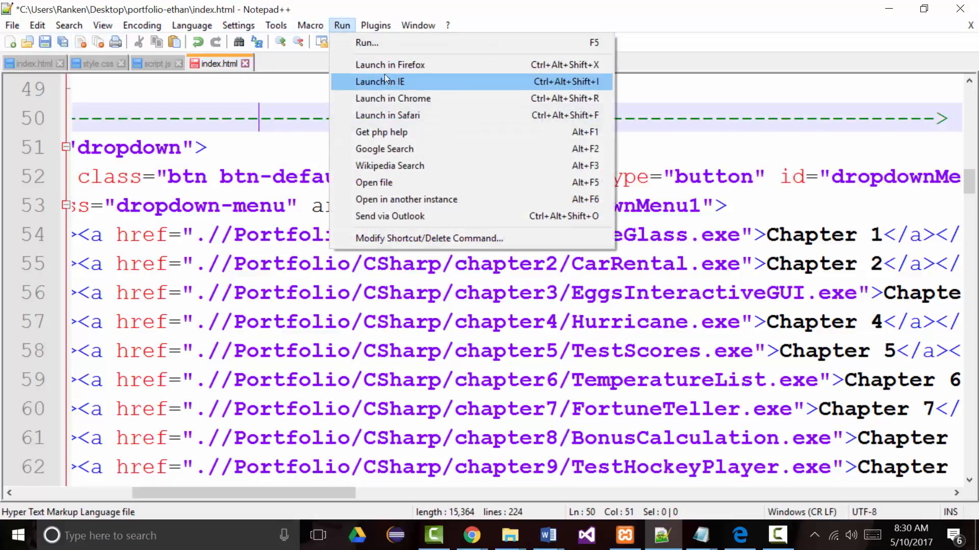
pyautogui.click(392, 98)
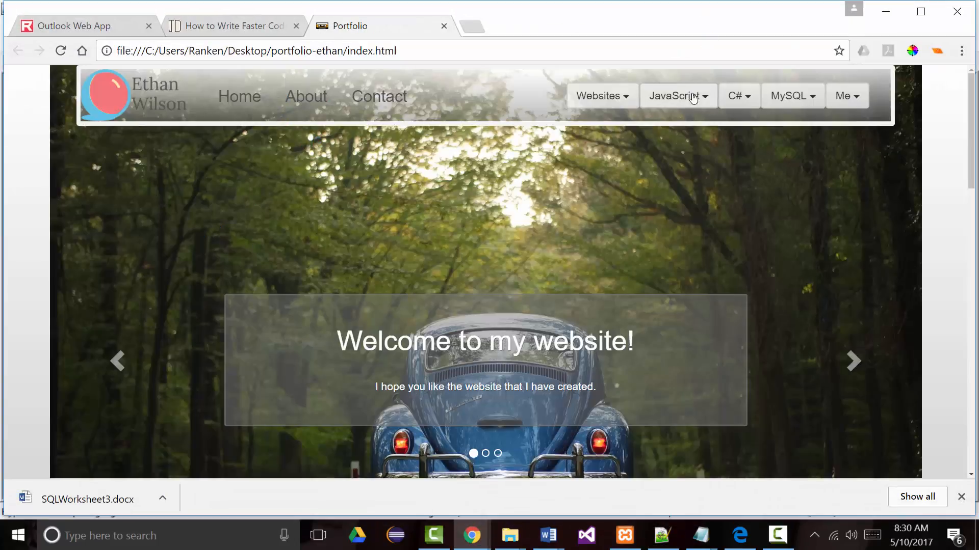
pyautogui.moveTo(752, 95)
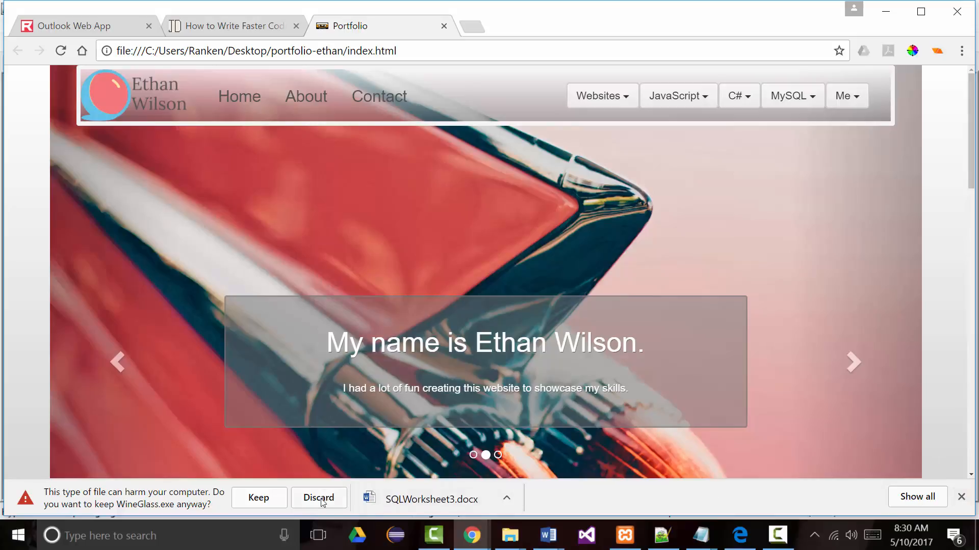
# Discard the WineGlass.exe and TemperatureList.exe downloads and expand the MySQL worksheet links.
pyautogui.click(735, 96)
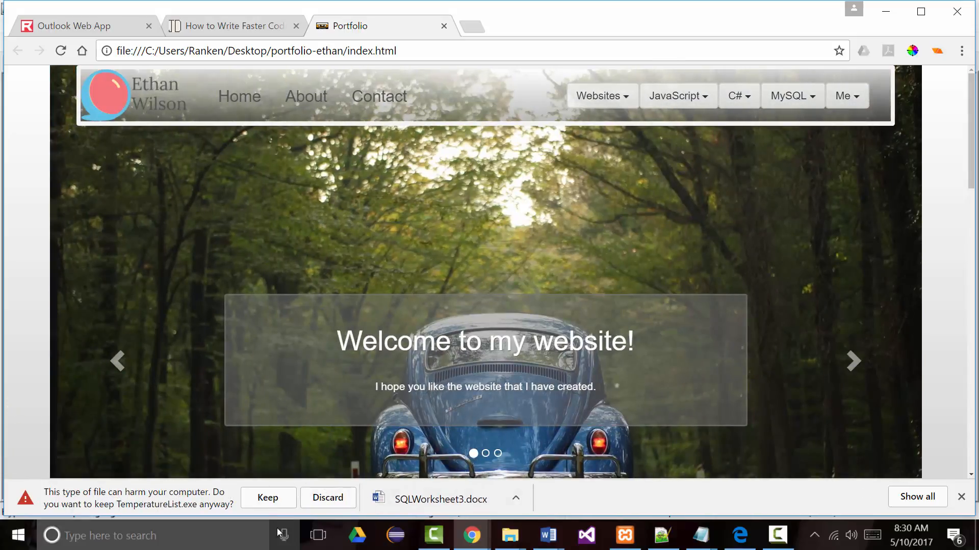
pyautogui.click(792, 95)
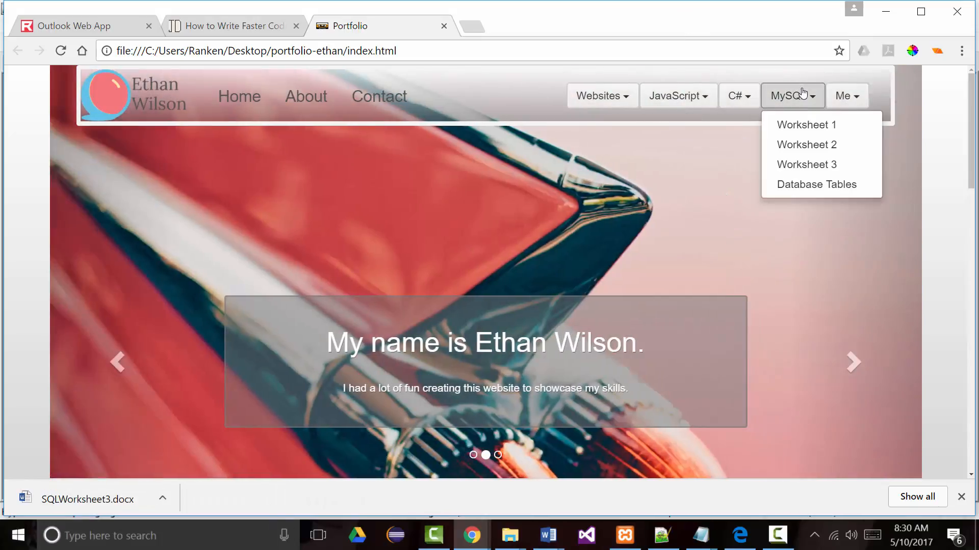
pyautogui.click(815, 184)
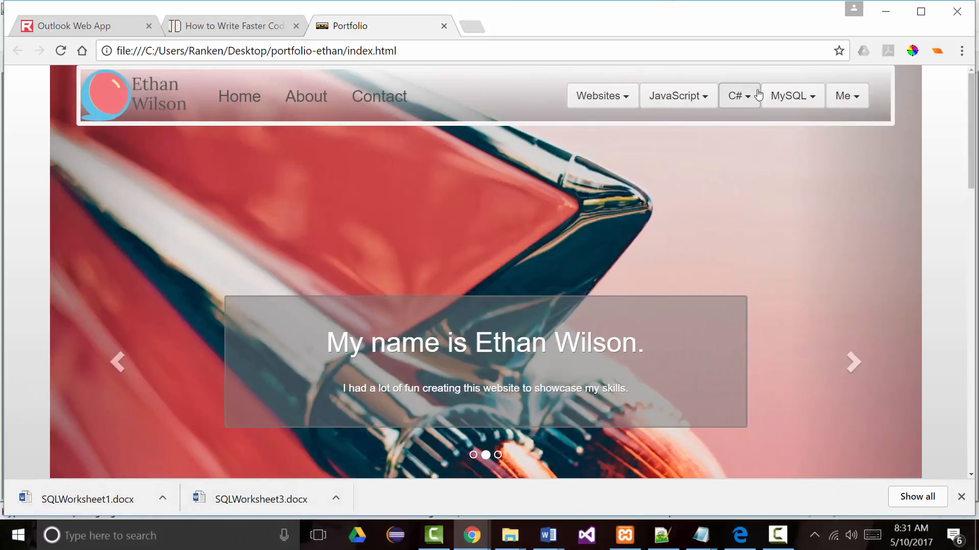
# Expand the C# chapter links, then switch to the 'How to Write Faster Code' article.
pyautogui.click(739, 96)
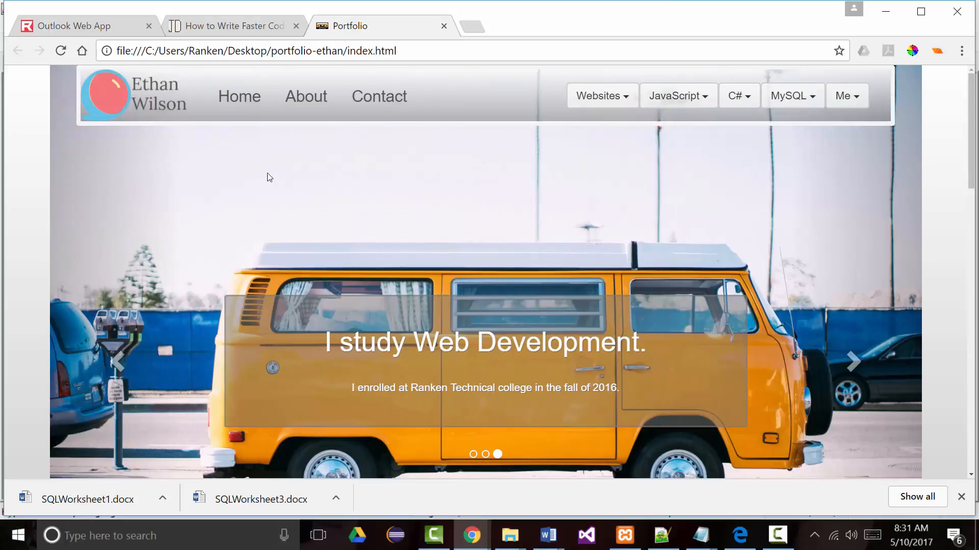
pyautogui.click(231, 25)
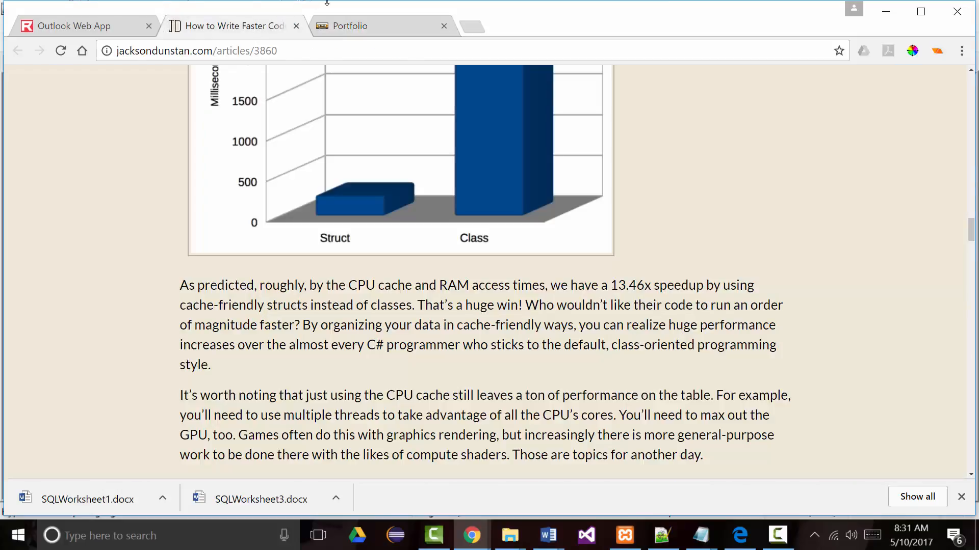
# Return to the local portfolio tab and begin entering 'iwt.' in the address bar.
pyautogui.click(380, 25)
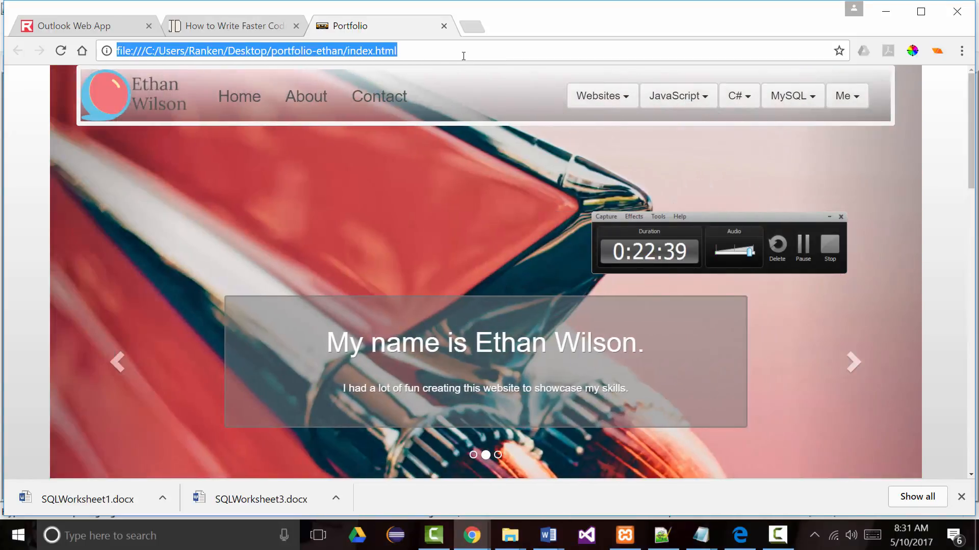
pyautogui.write('iwt.')
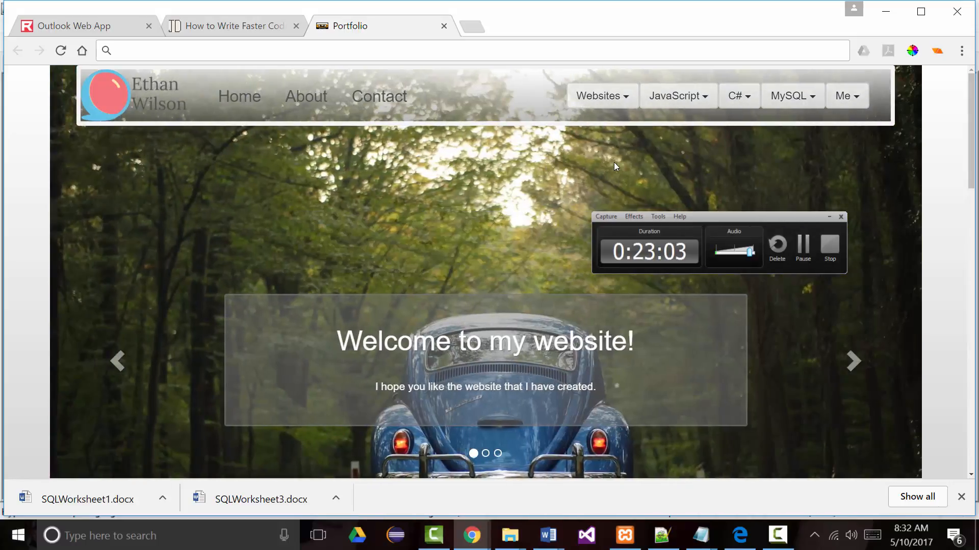
pyautogui.moveTo(541, 154)
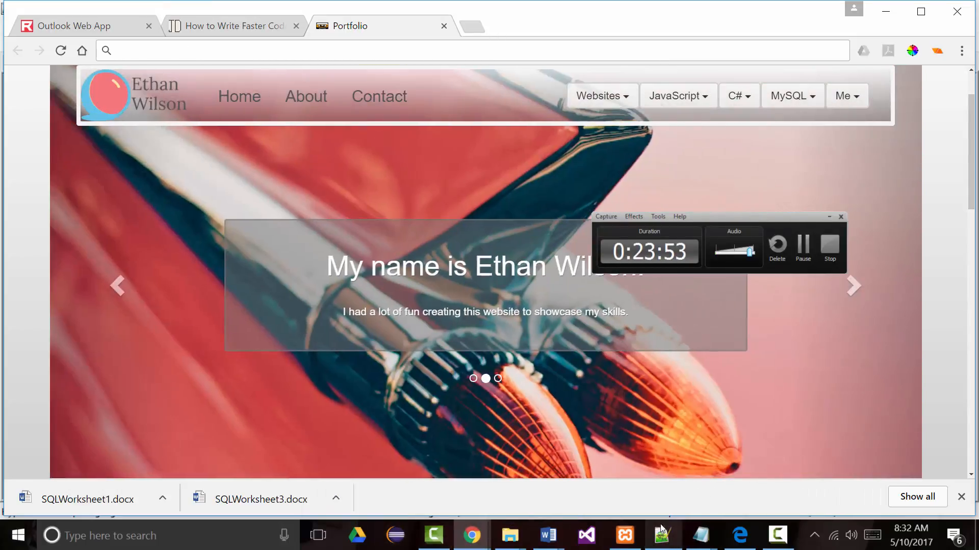
pyautogui.moveTo(235, 25)
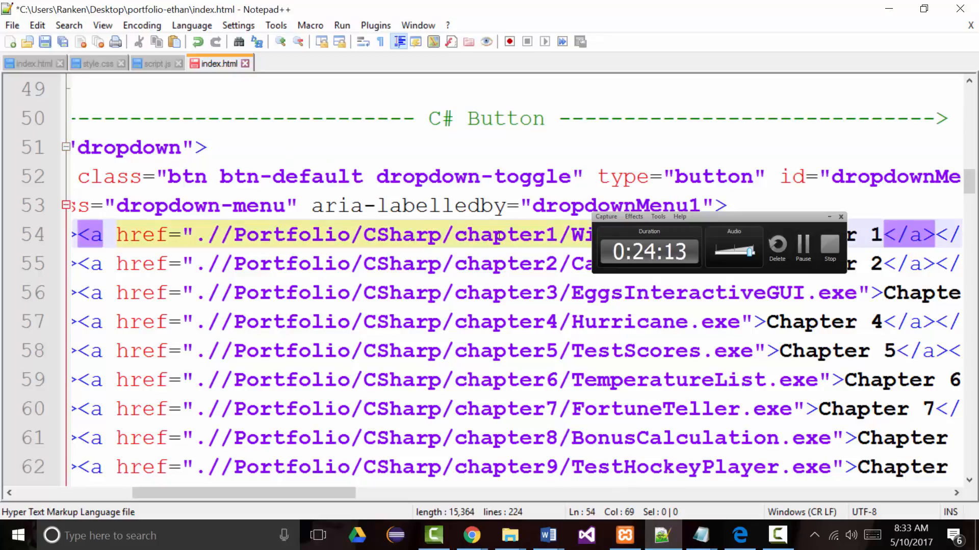
# Switch from the index.html C# links back to the portfolio page in Chrome.
pyautogui.click(512, 263)
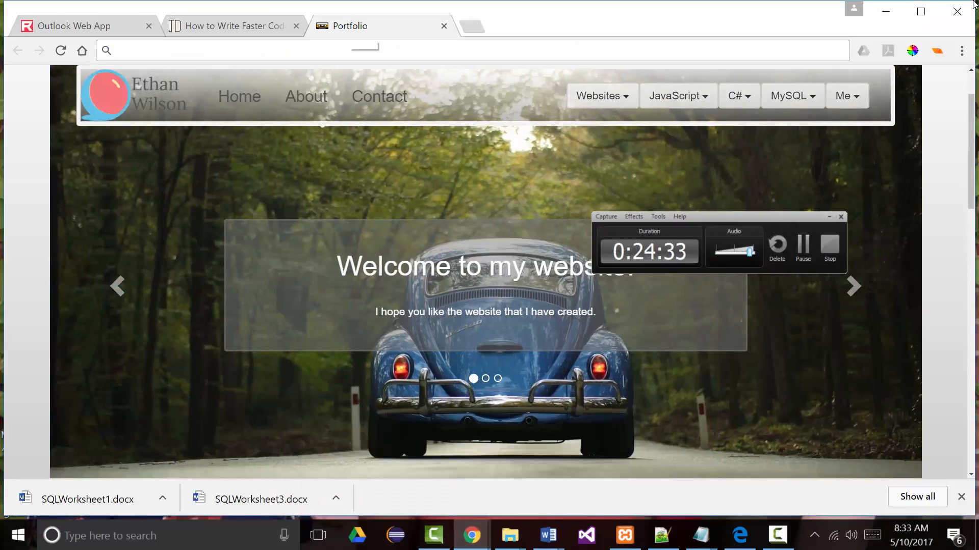
# Enter iwt.ranken.edu/ewilson/portfolio in the address bar, correcting a typo, to load the live site.
pyautogui.write('iwt.ranekn')
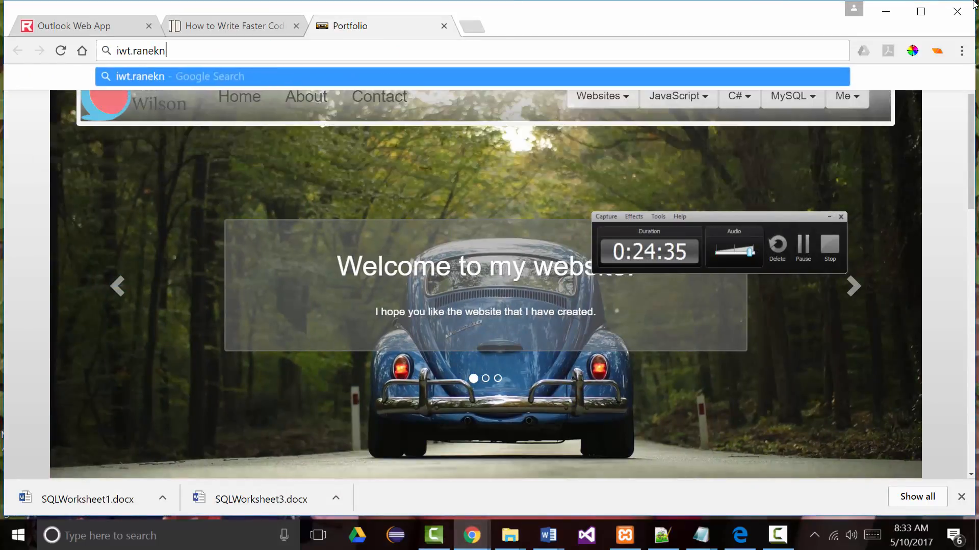
pyautogui.press('Backspace')
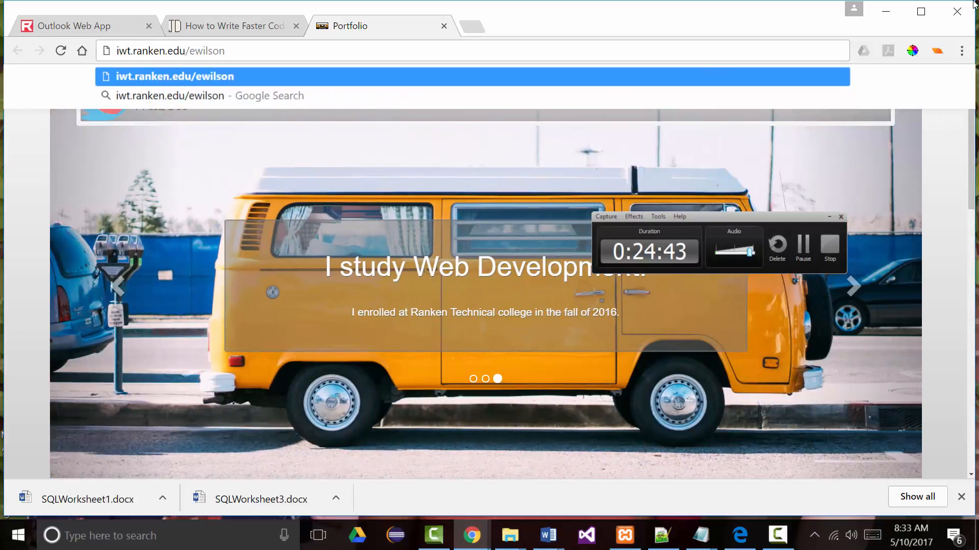
pyautogui.write('/porfol')
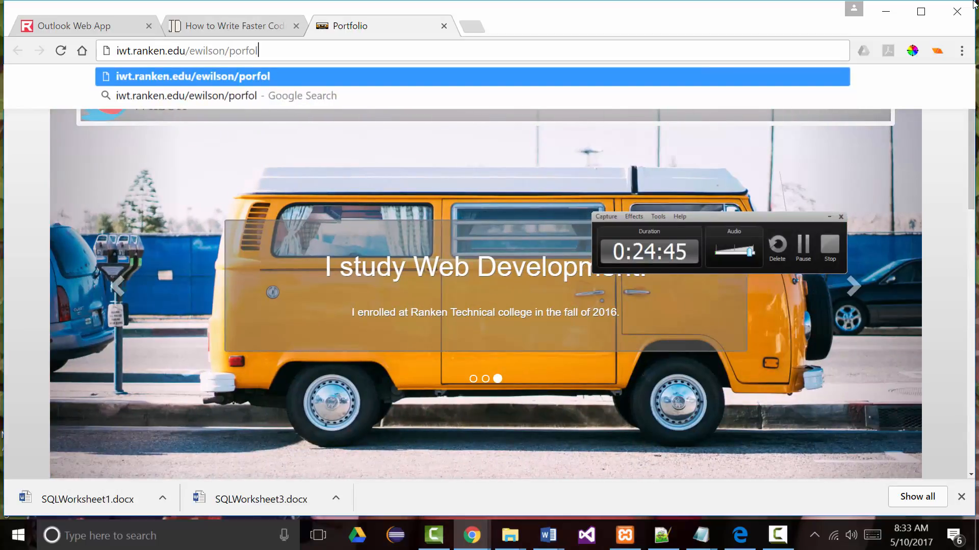
pyautogui.write('io/')
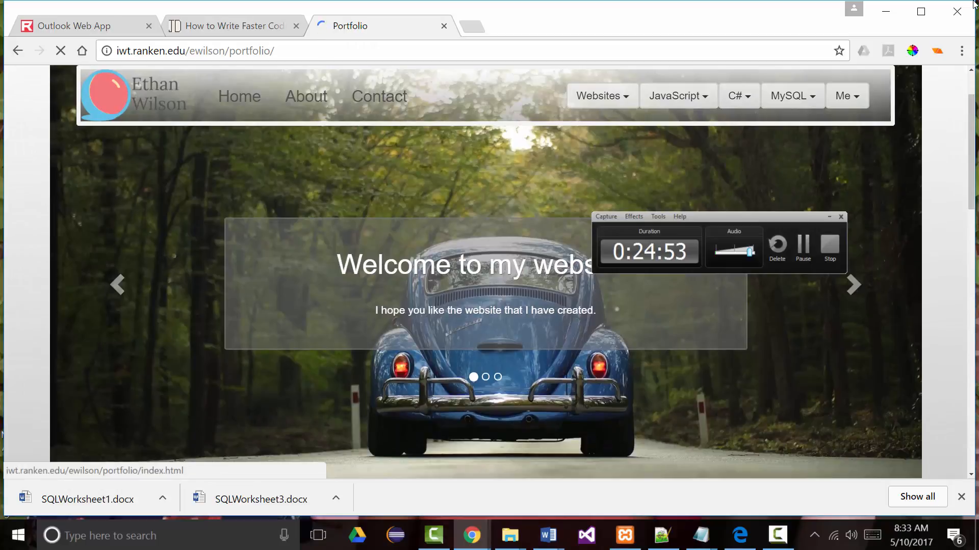
# Scroll the hosted portfolio down to its video, then move to another tab.
pyautogui.scroll(-3)
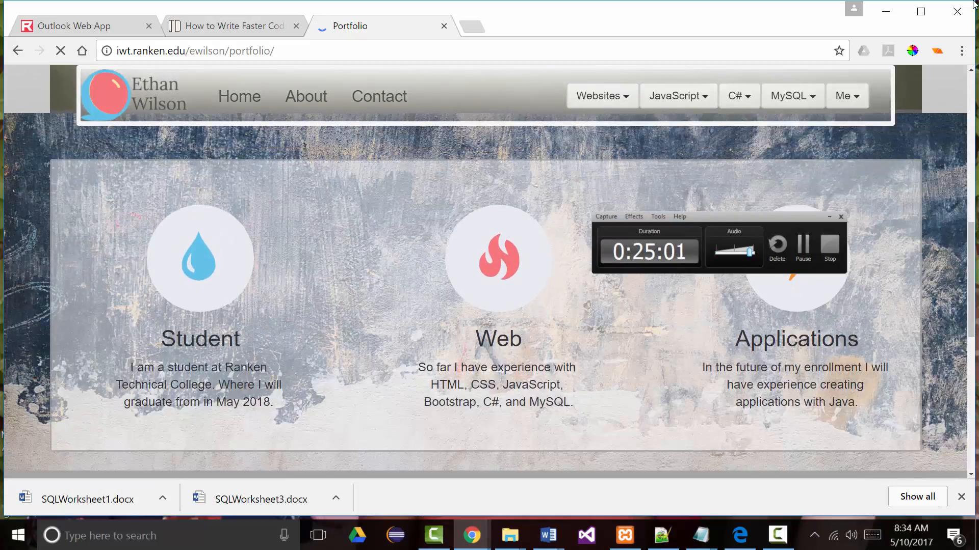
pyautogui.scroll(-3)
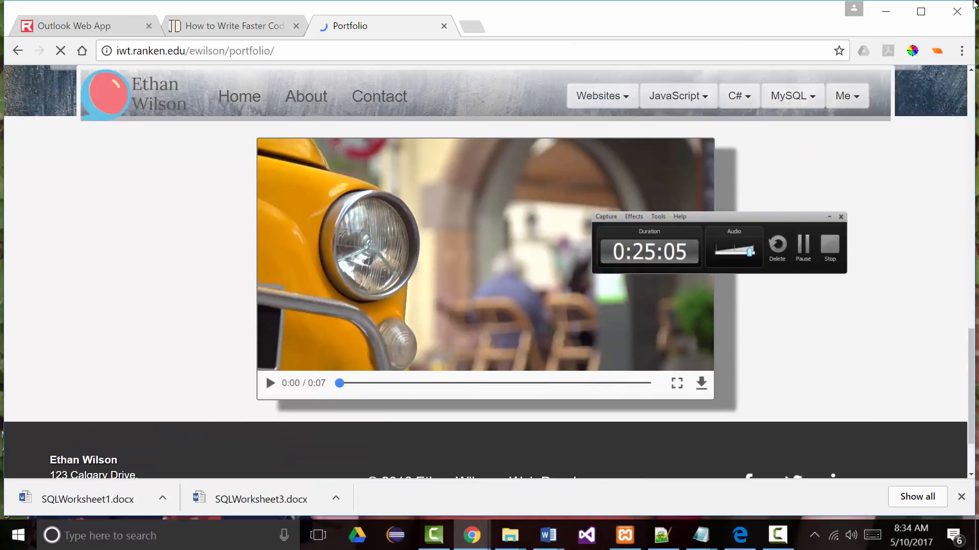
pyautogui.click(232, 26)
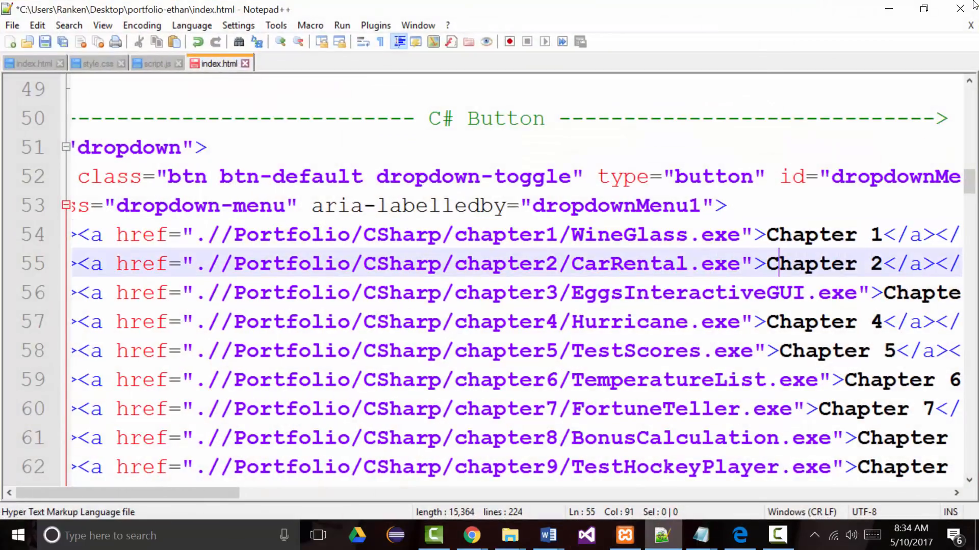
# From the desktop, browse portfolio-ethan > Portfolio > CSharp to see chapter1 through chapter14.
pyautogui.click(886, 8)
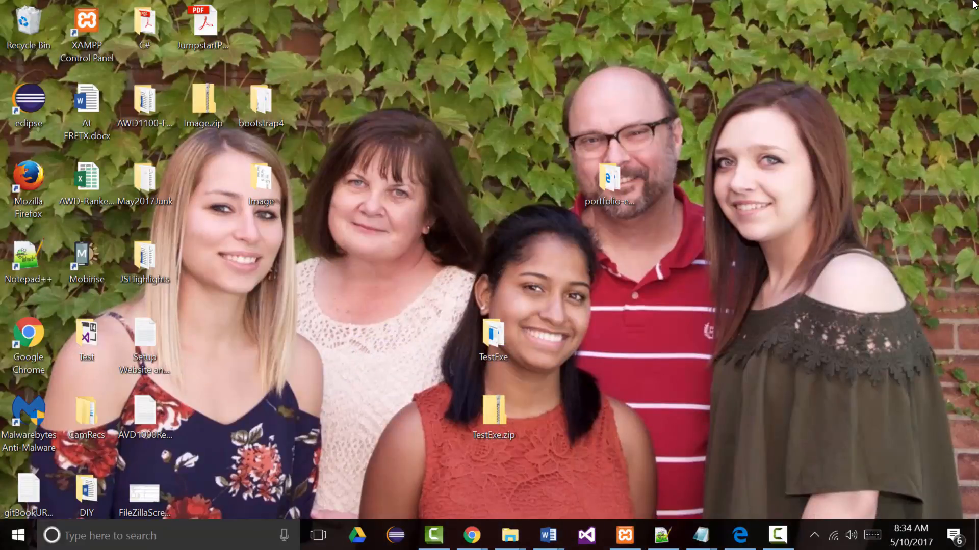
pyautogui.click(777, 536)
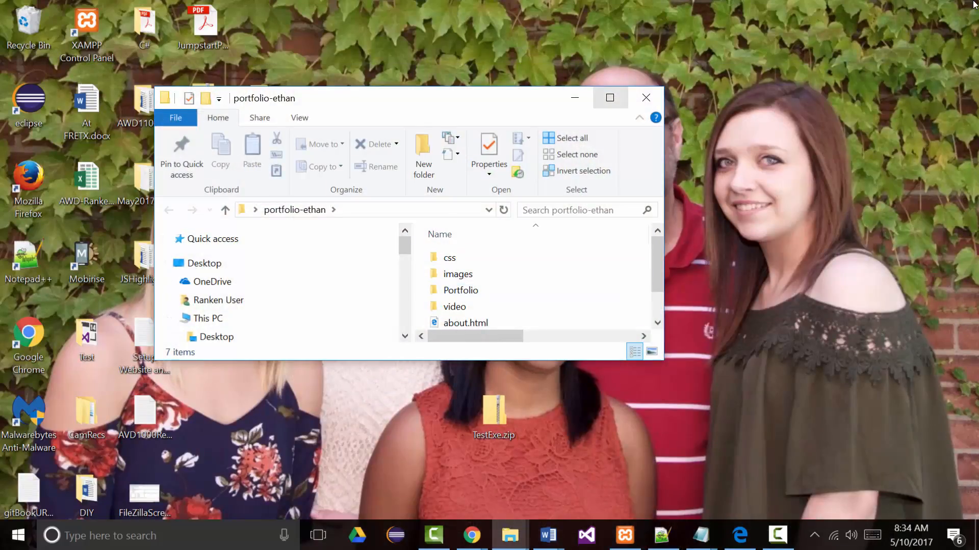
pyautogui.click(610, 98)
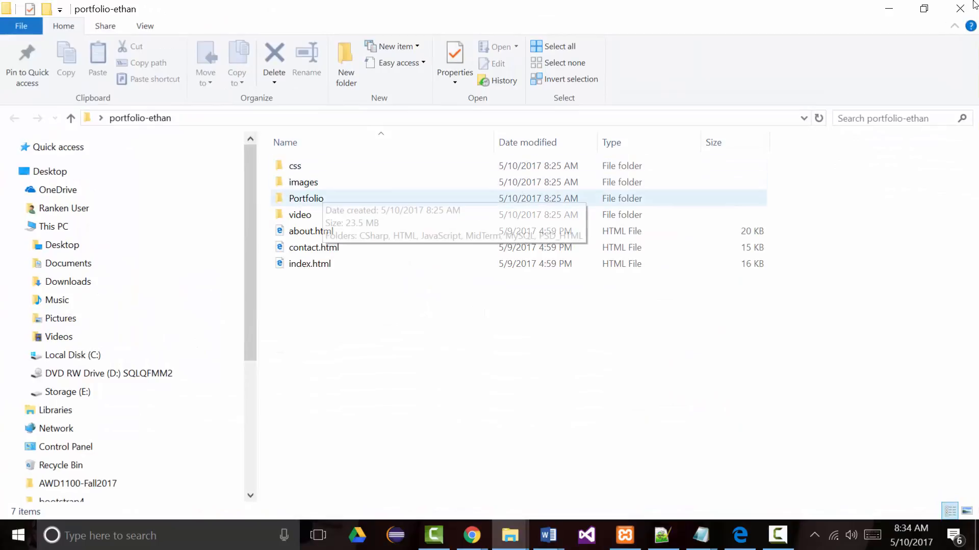
pyautogui.doubleClick(305, 199)
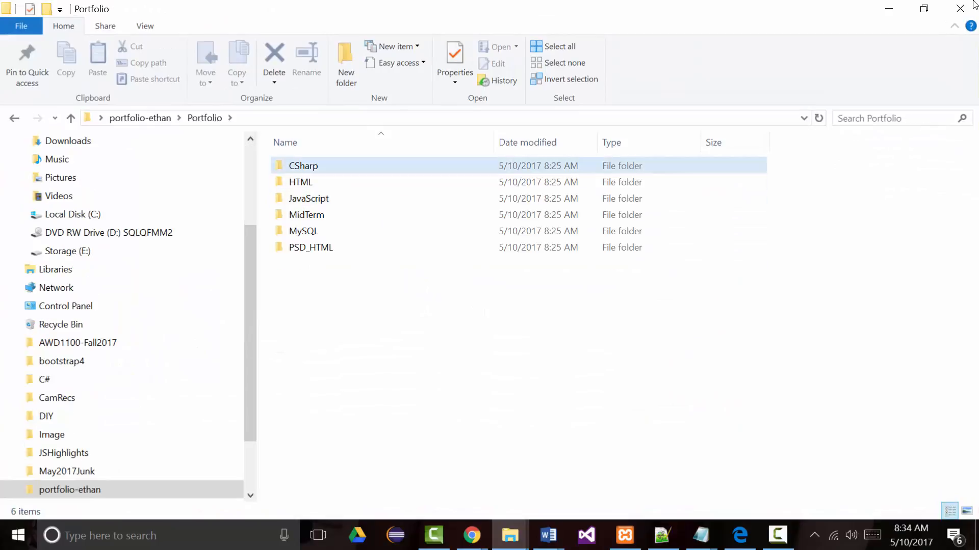
pyautogui.doubleClick(303, 165)
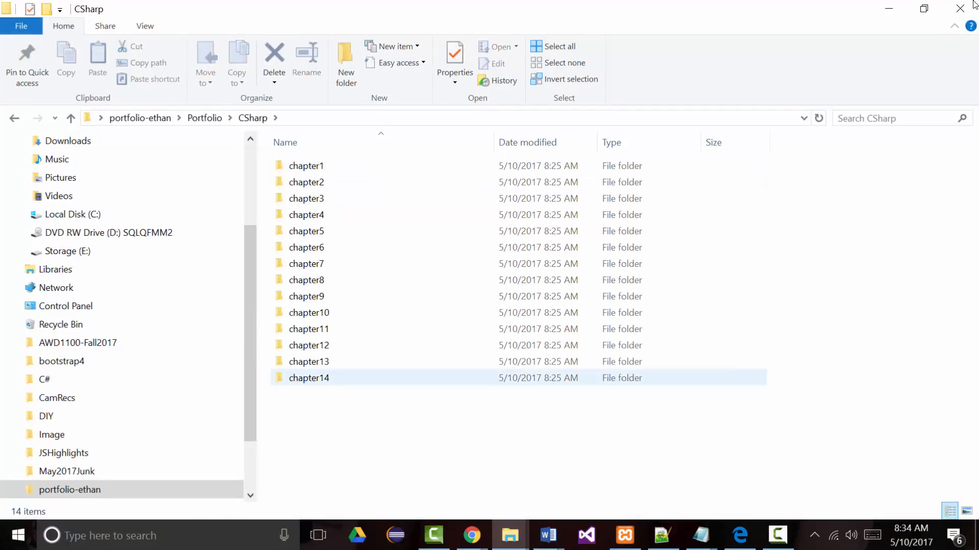
# Close the Explorer window and reposition a desktop icon.
pyautogui.click(552, 46)
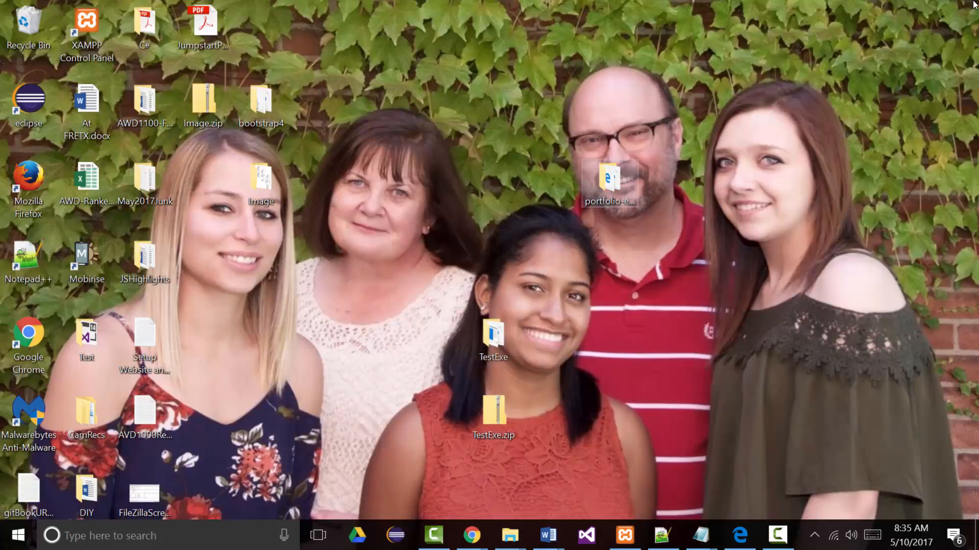
pyautogui.moveTo(609, 184); pyautogui.dragTo(699, 118)
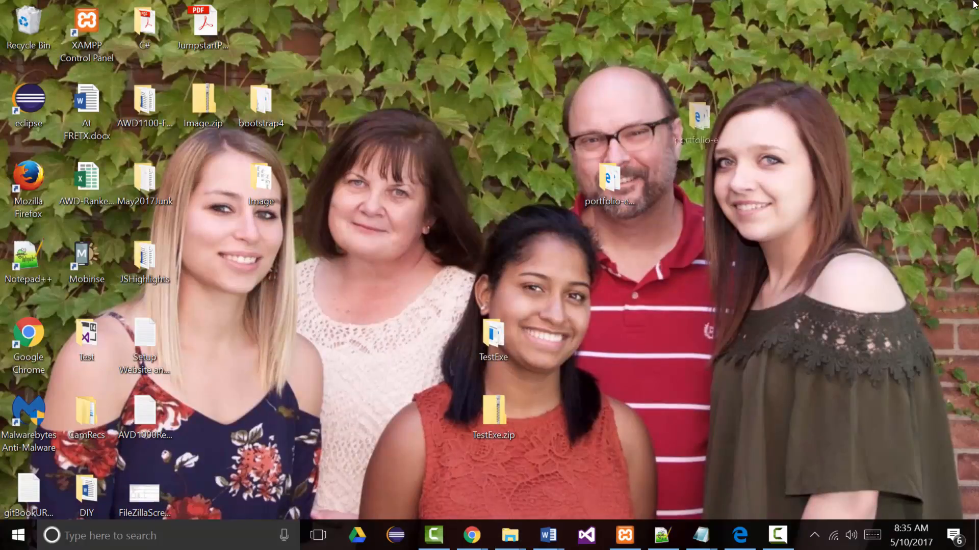